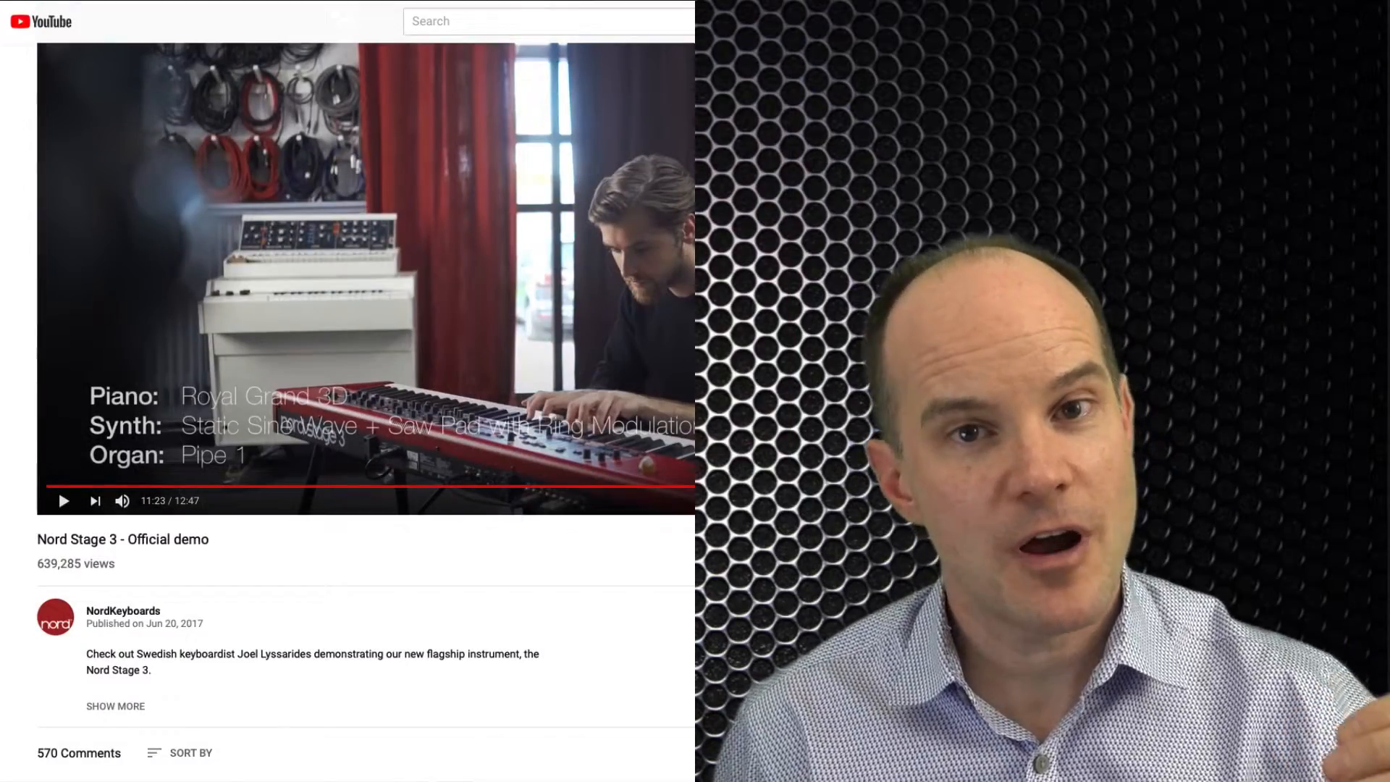
Scroll the forum thread down to the patch post's MIDI, MP3 and program attachments.
scroll(down, 3)
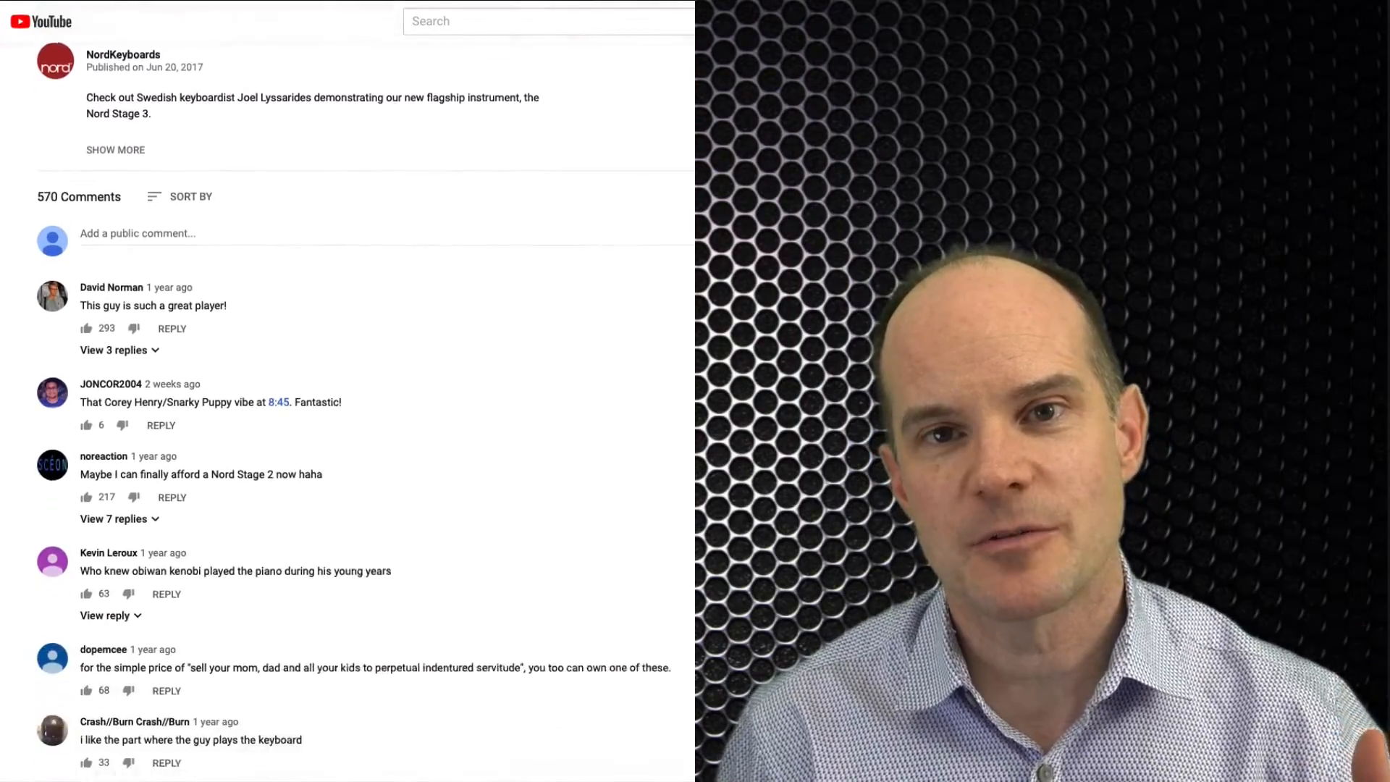
scroll(down, 3)
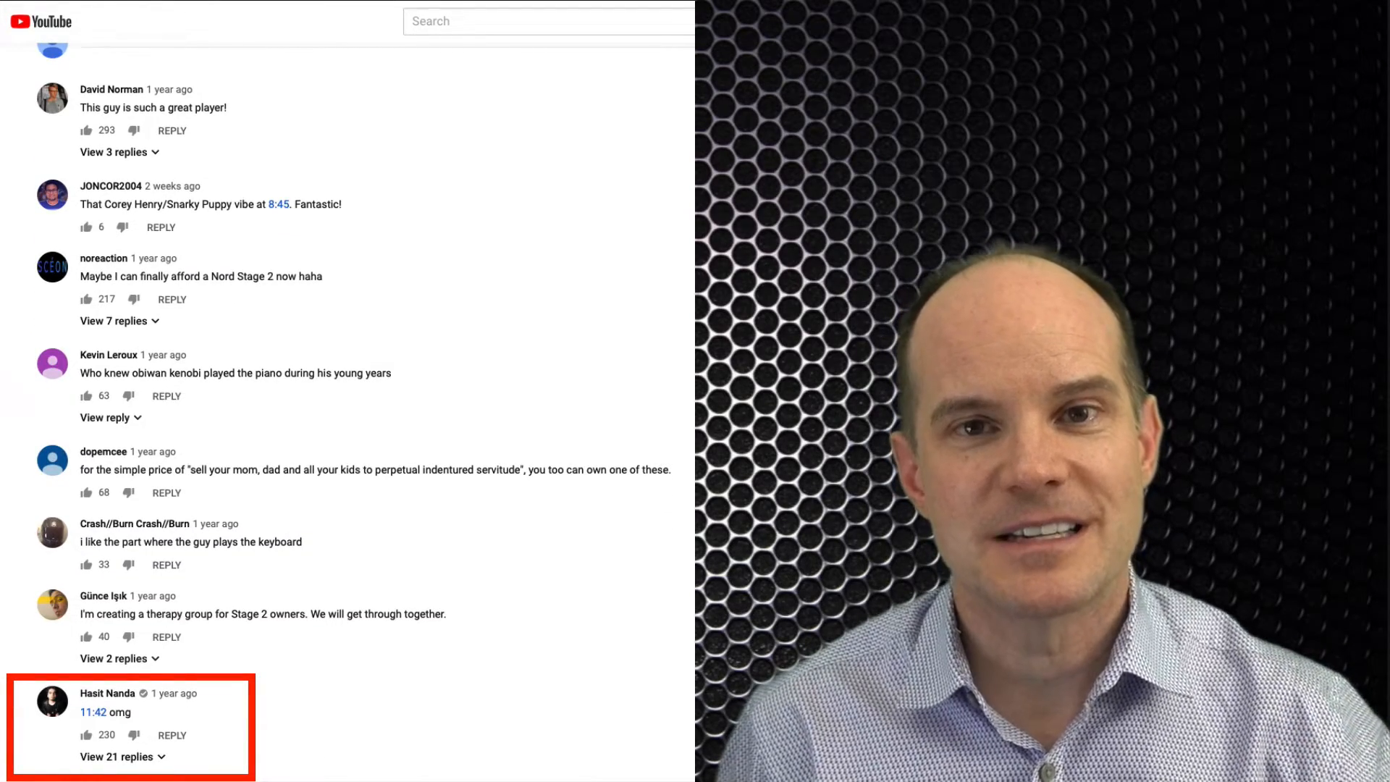
scroll(down, 3)
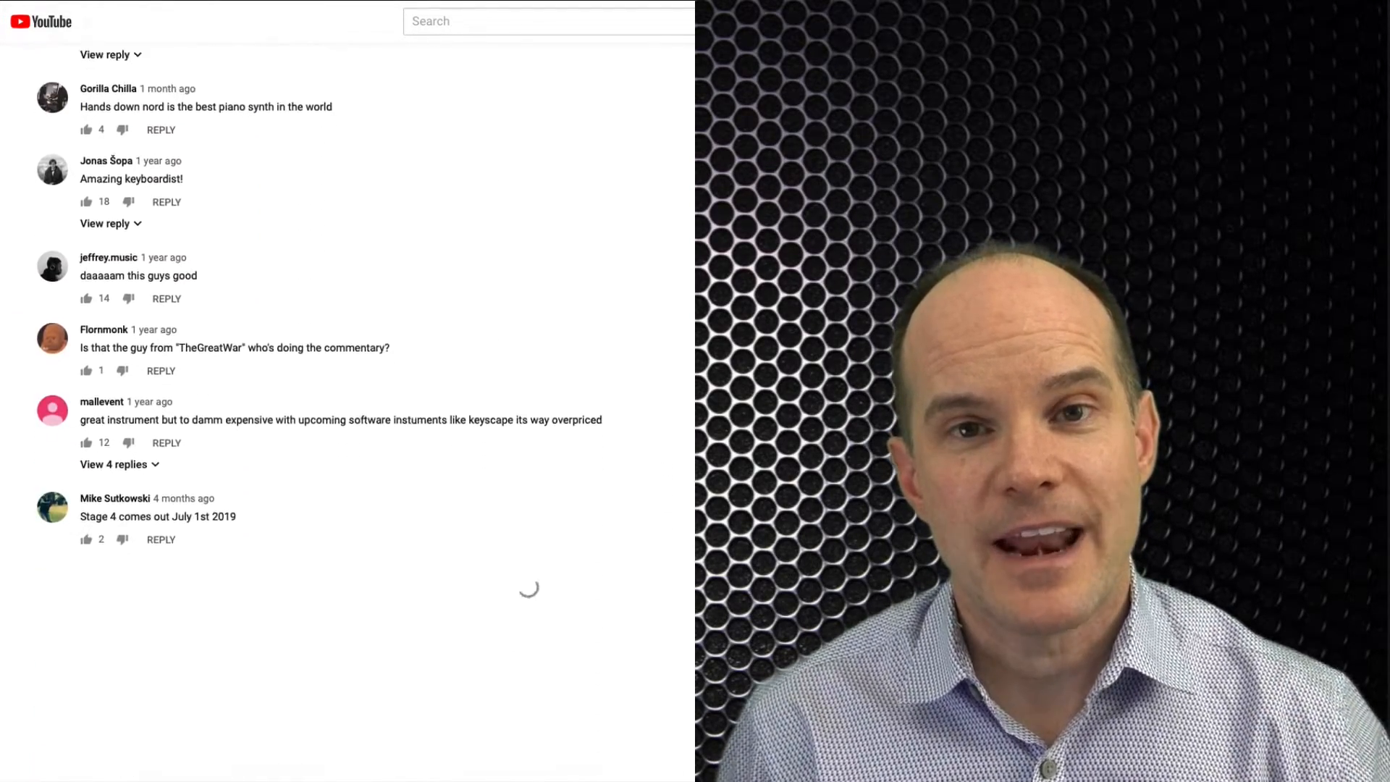
scroll(down, 3)
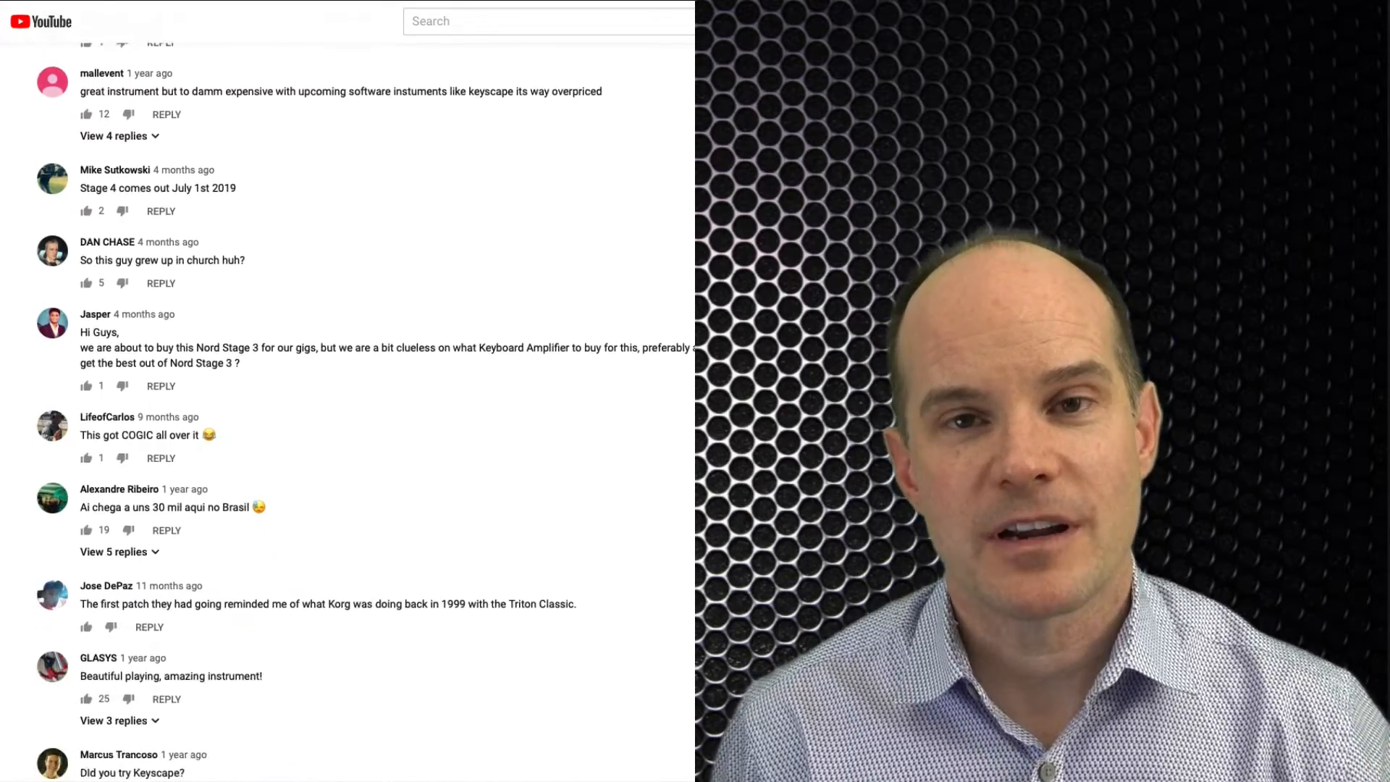
scroll(down, 3)
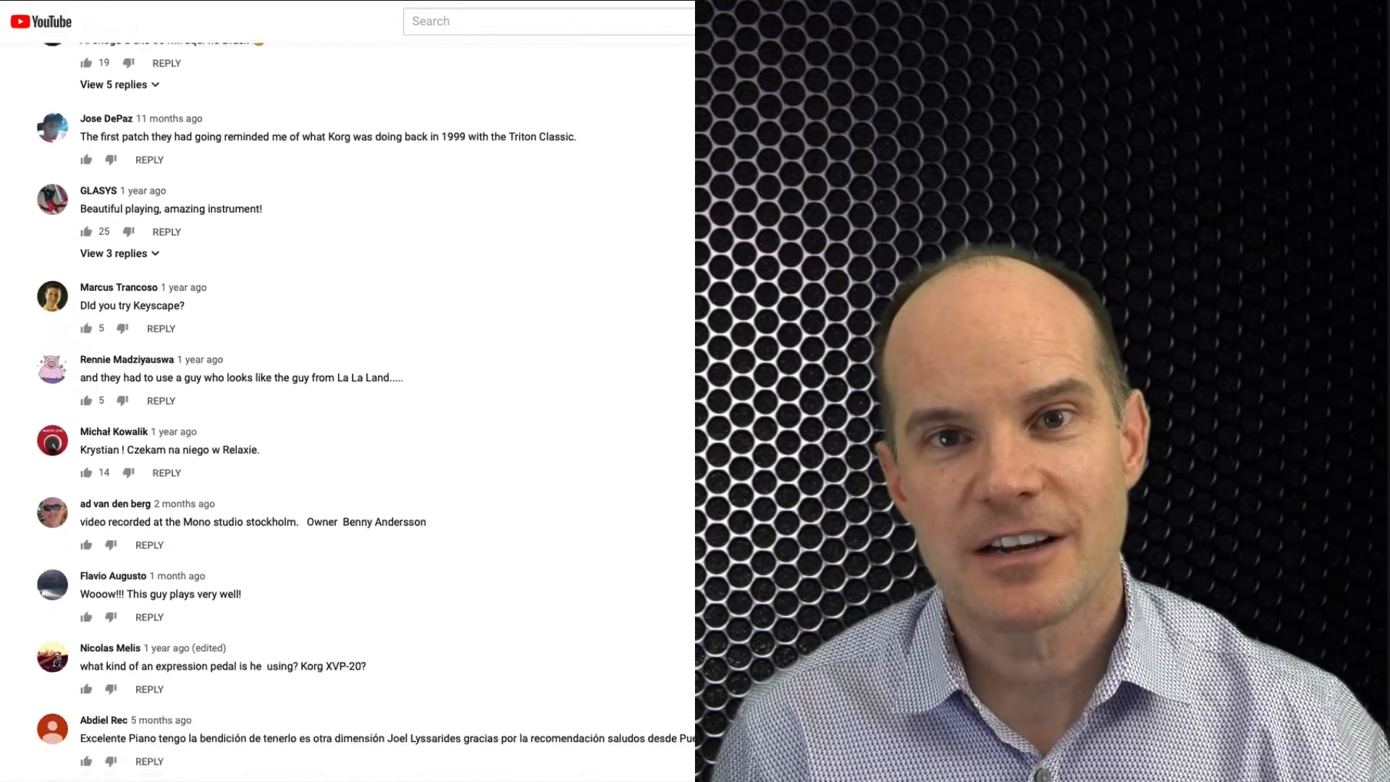
scroll(down, 3)
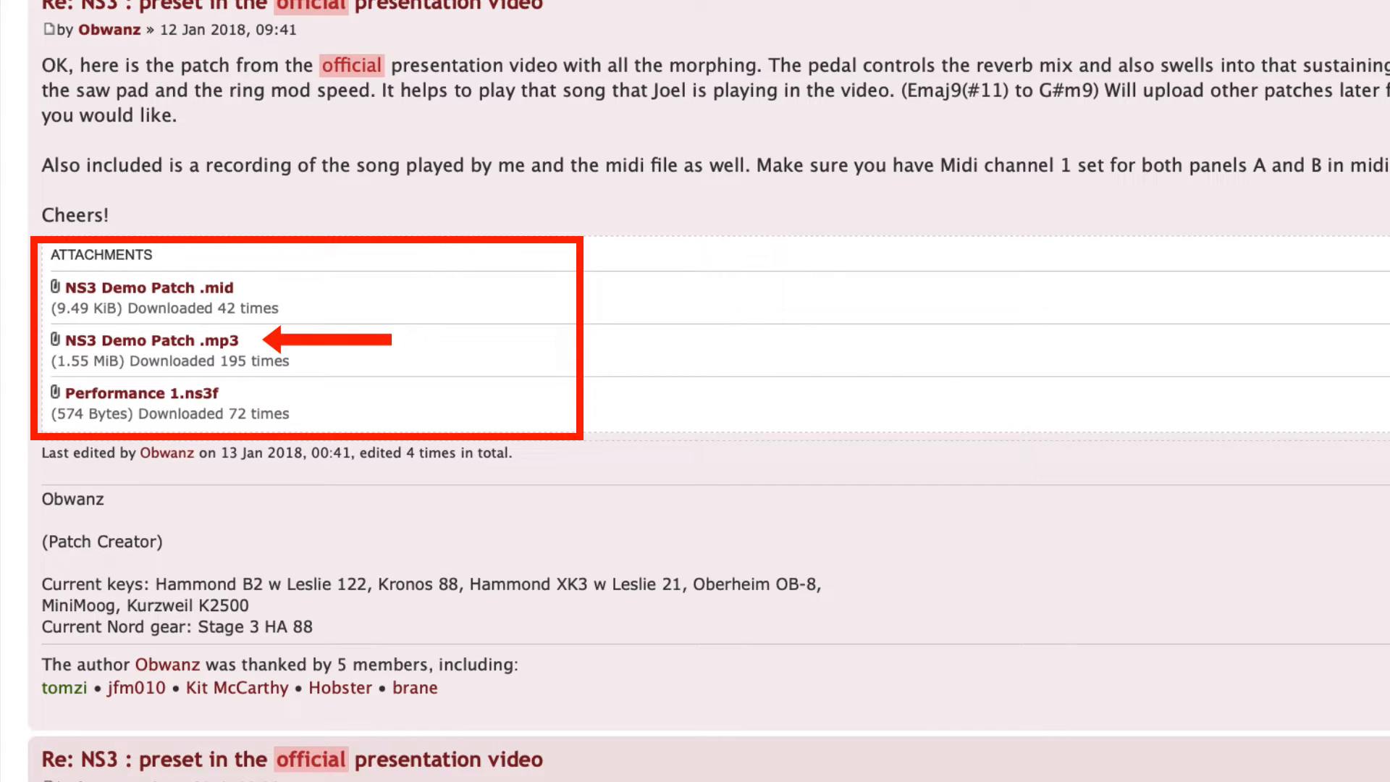
mouse_move(249, 394)
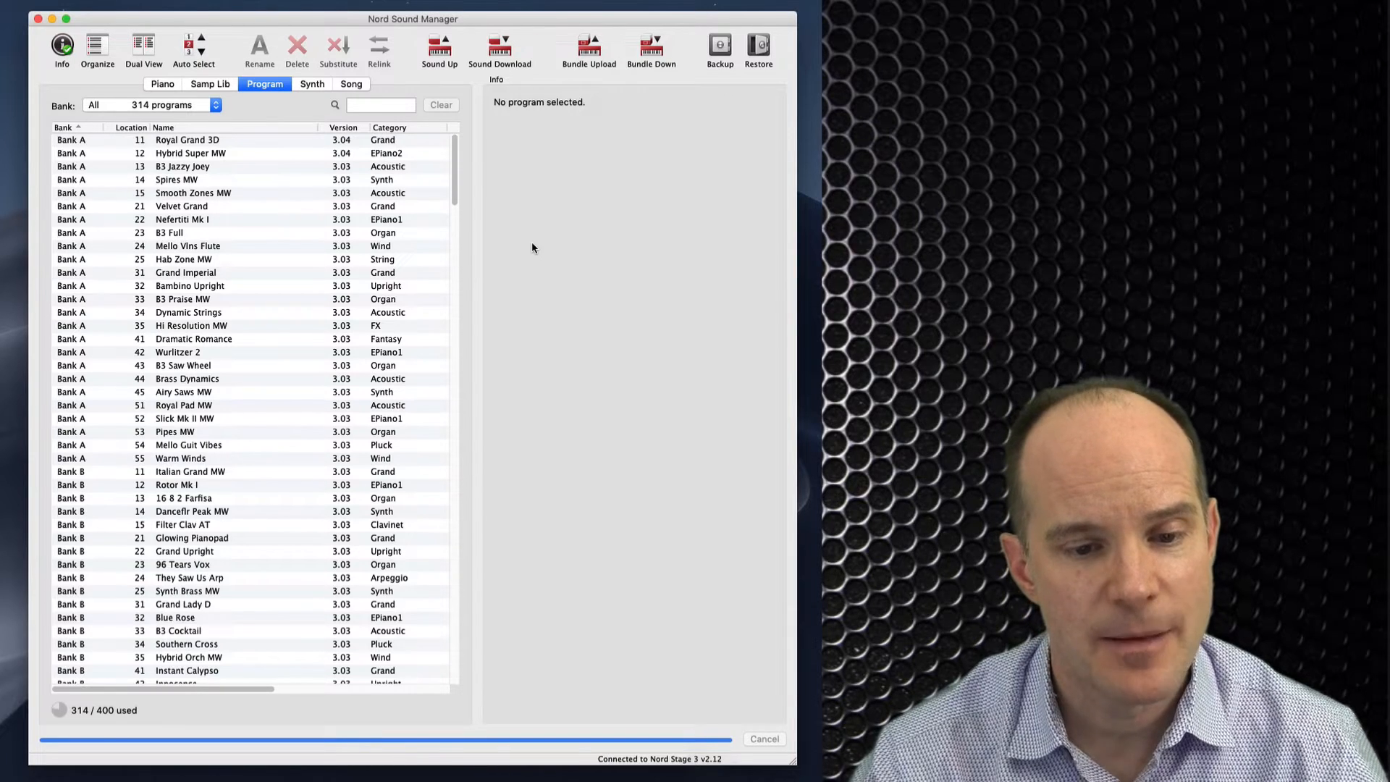
mouse_move(563, 237)
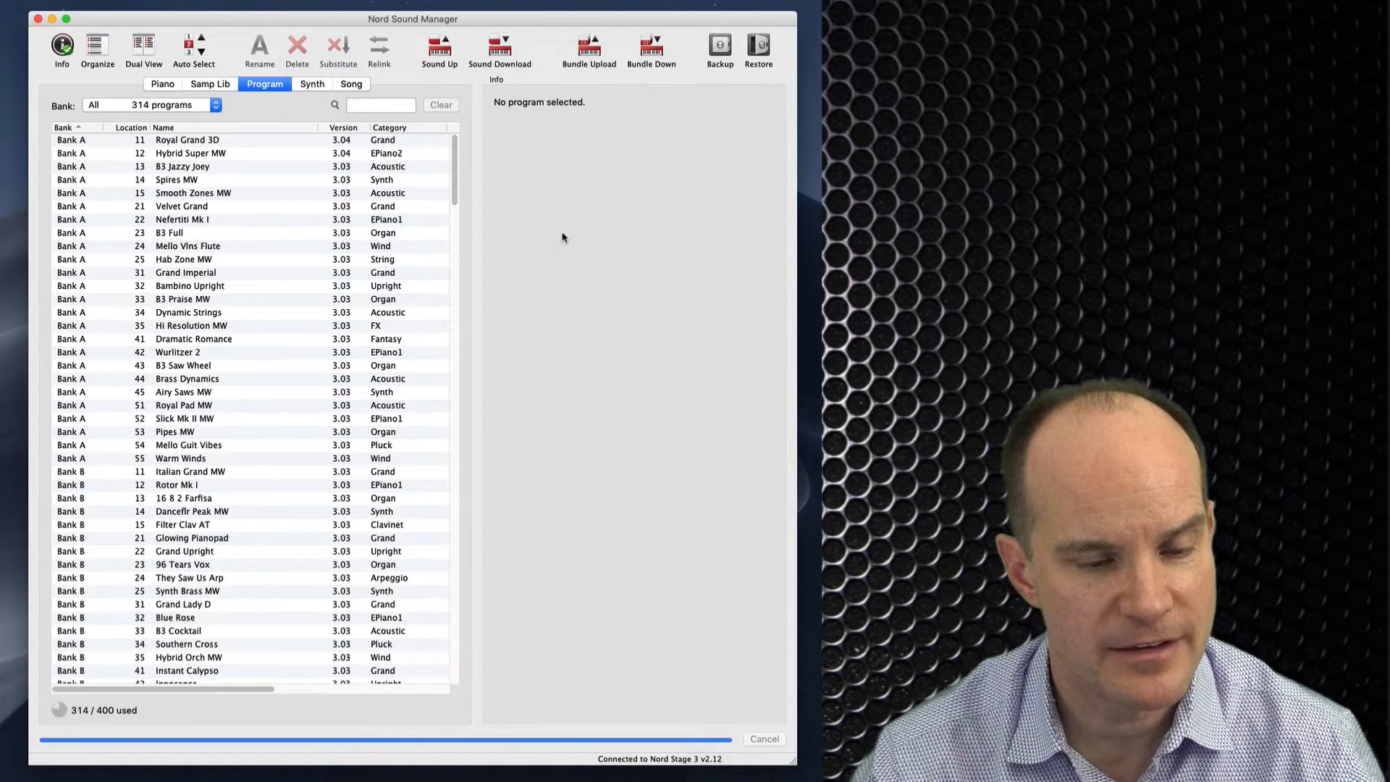
mouse_move(536, 172)
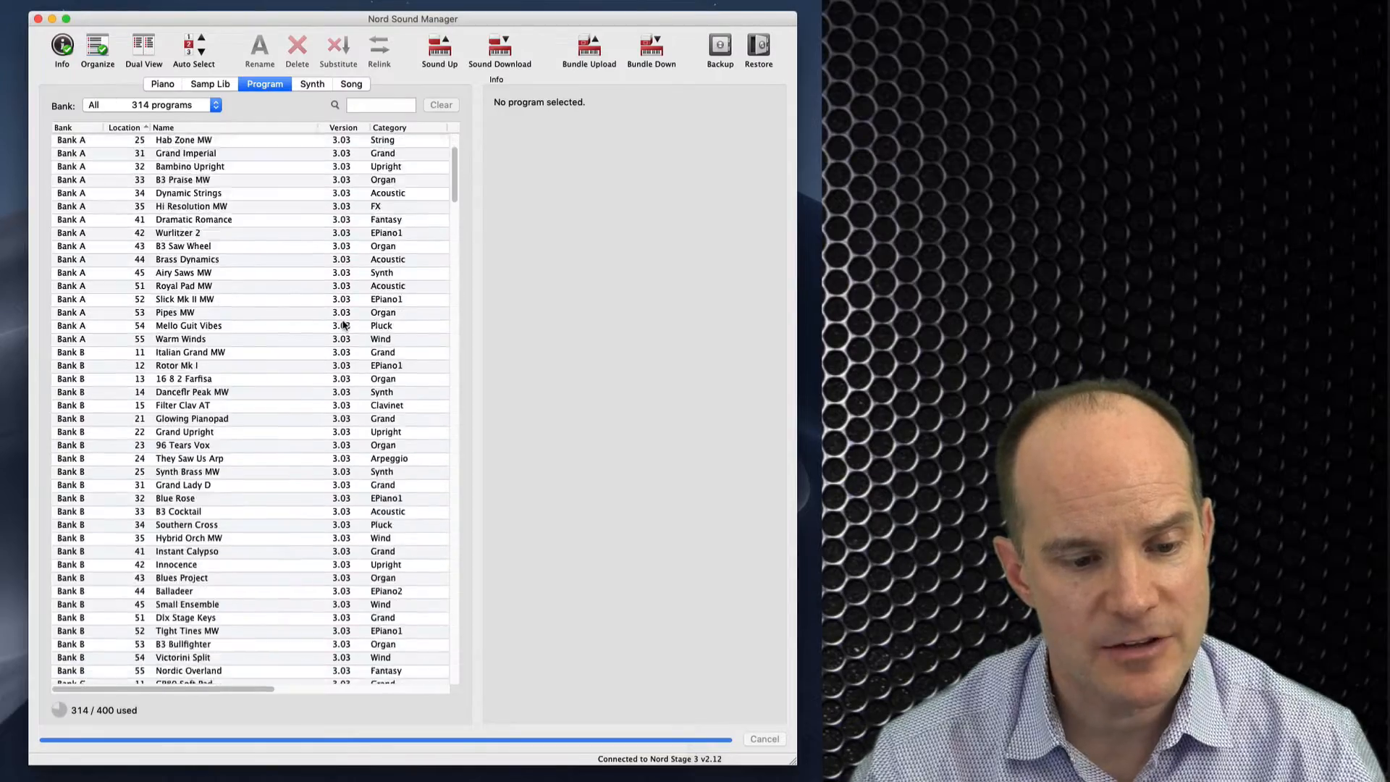
Scroll the Program list down to Bank M's empty locations.
scroll(down, 3)
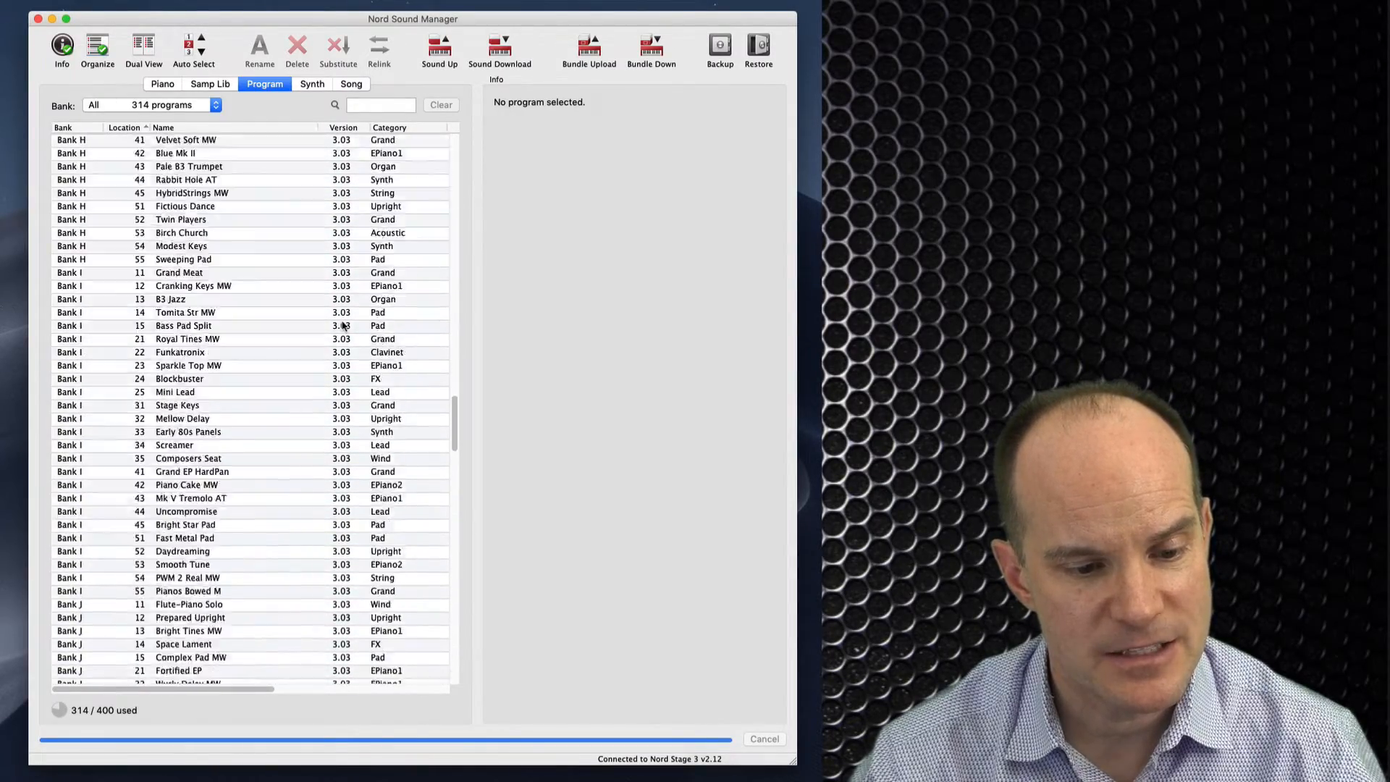
scroll(down, 3)
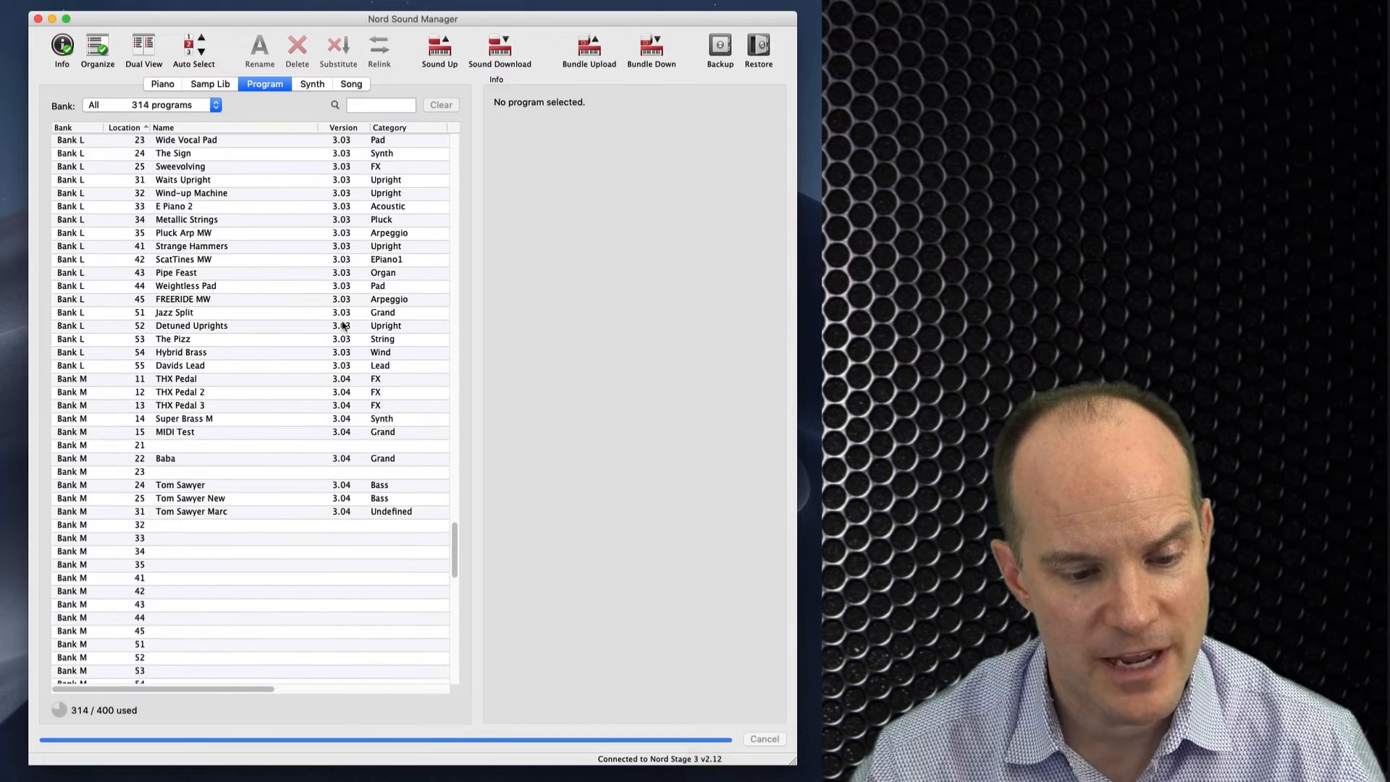
scroll(down, 3)
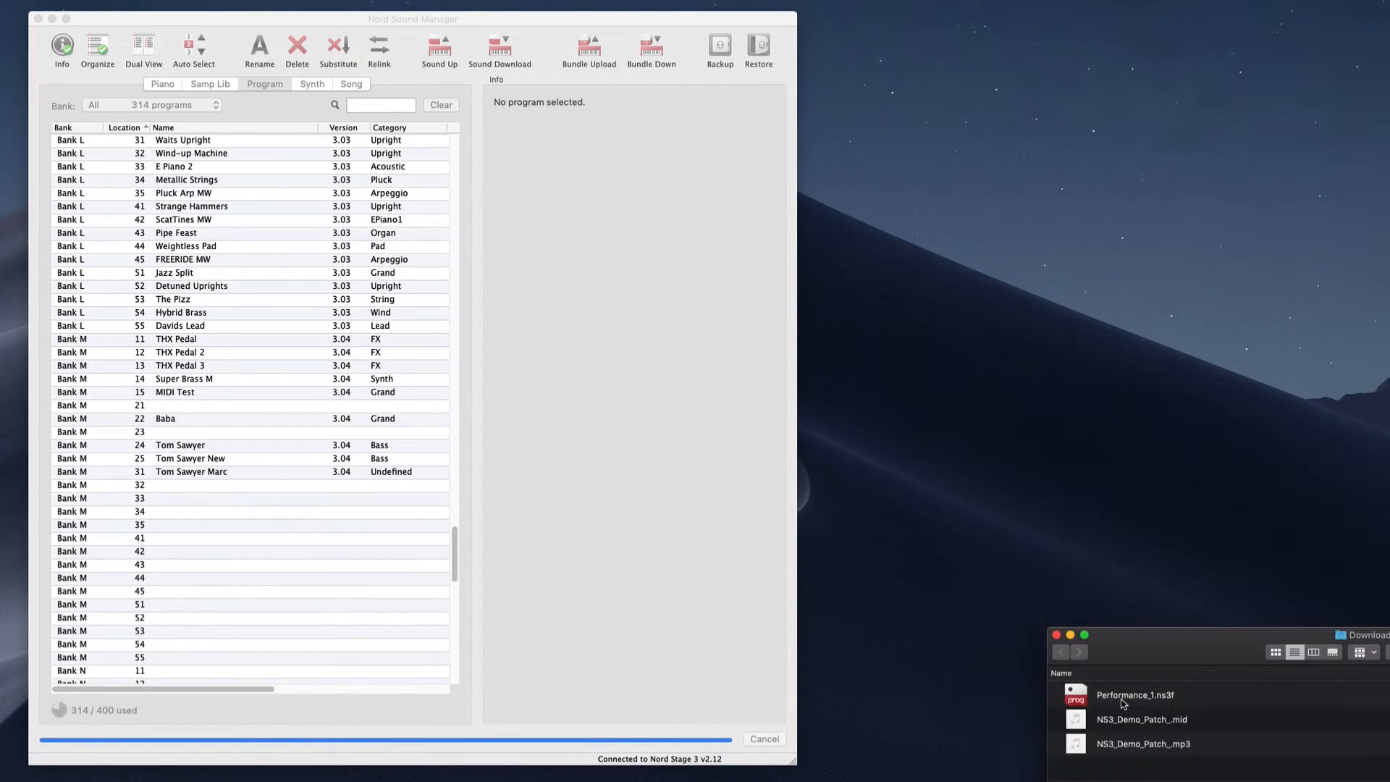
Drag the downloaded Performance_1.ns3f file into Bank M location 34.
click(1134, 695)
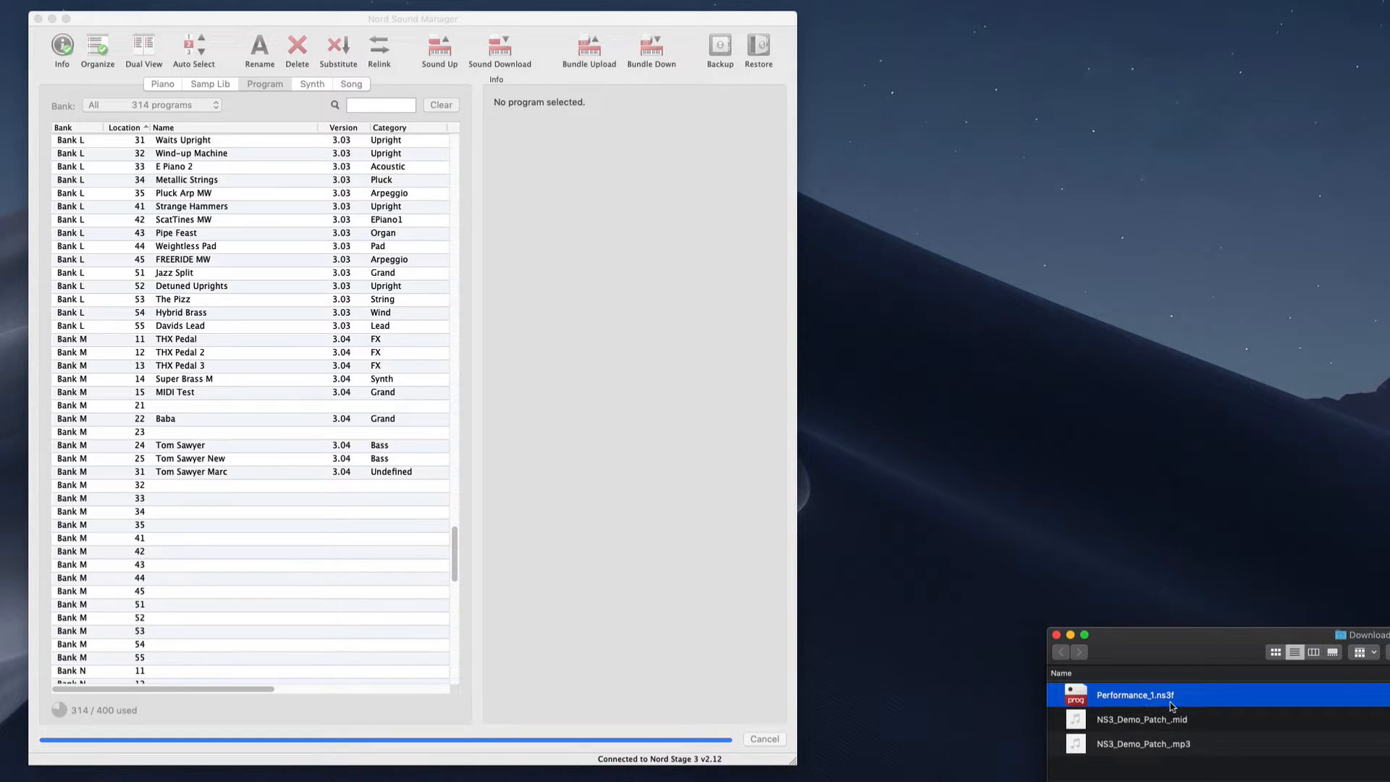
mouse_move(1147, 712)
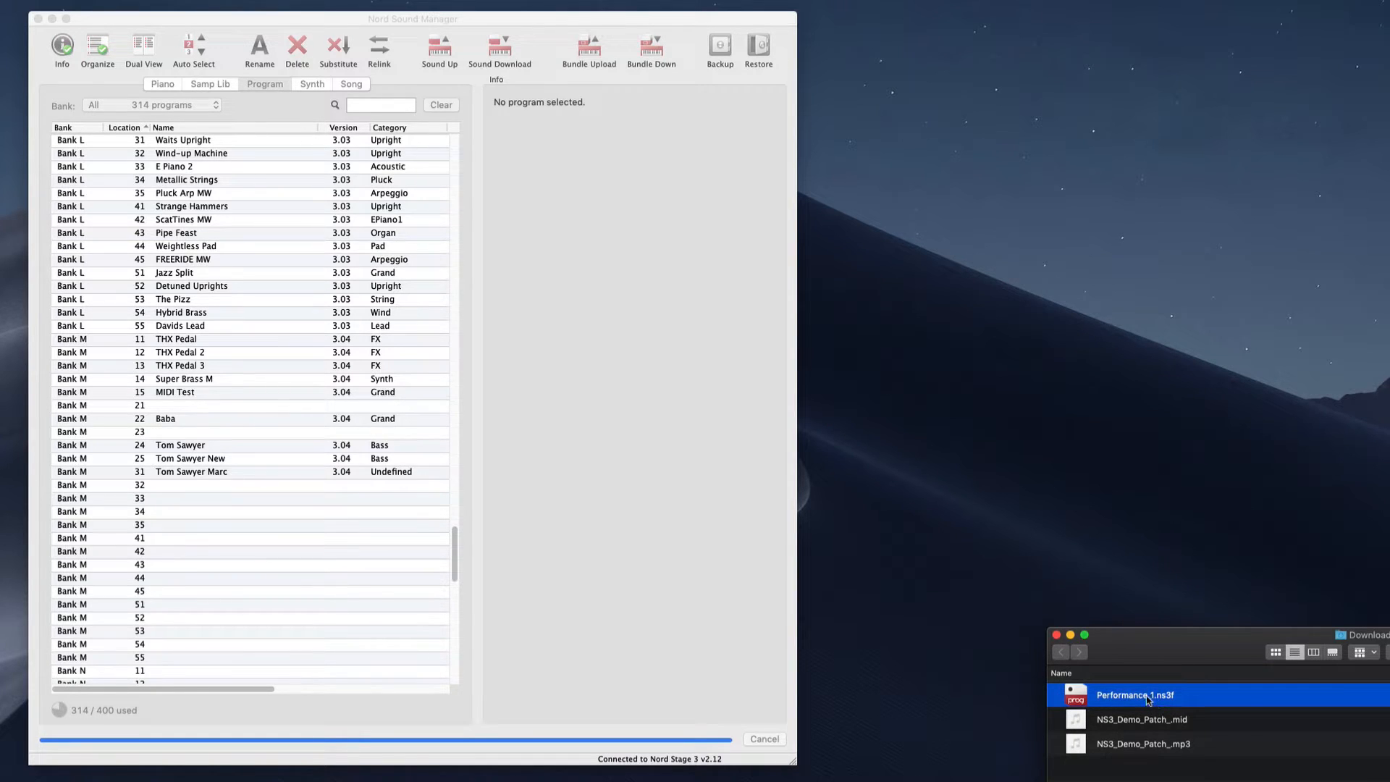
drag(1134, 695, 283, 550)
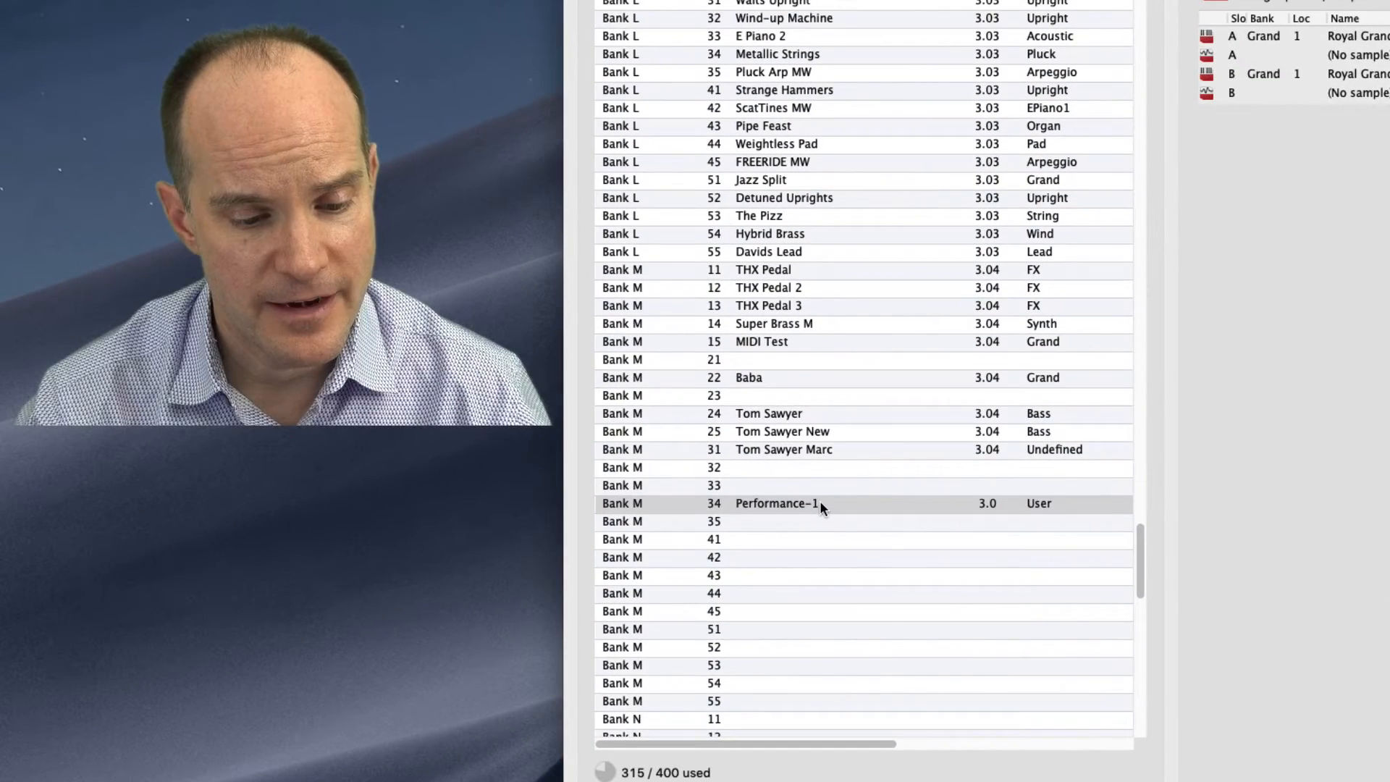
Rename the Performance-1 program at Bank M 34 to 'Nord Demo Vid'.
right_click(822, 504)
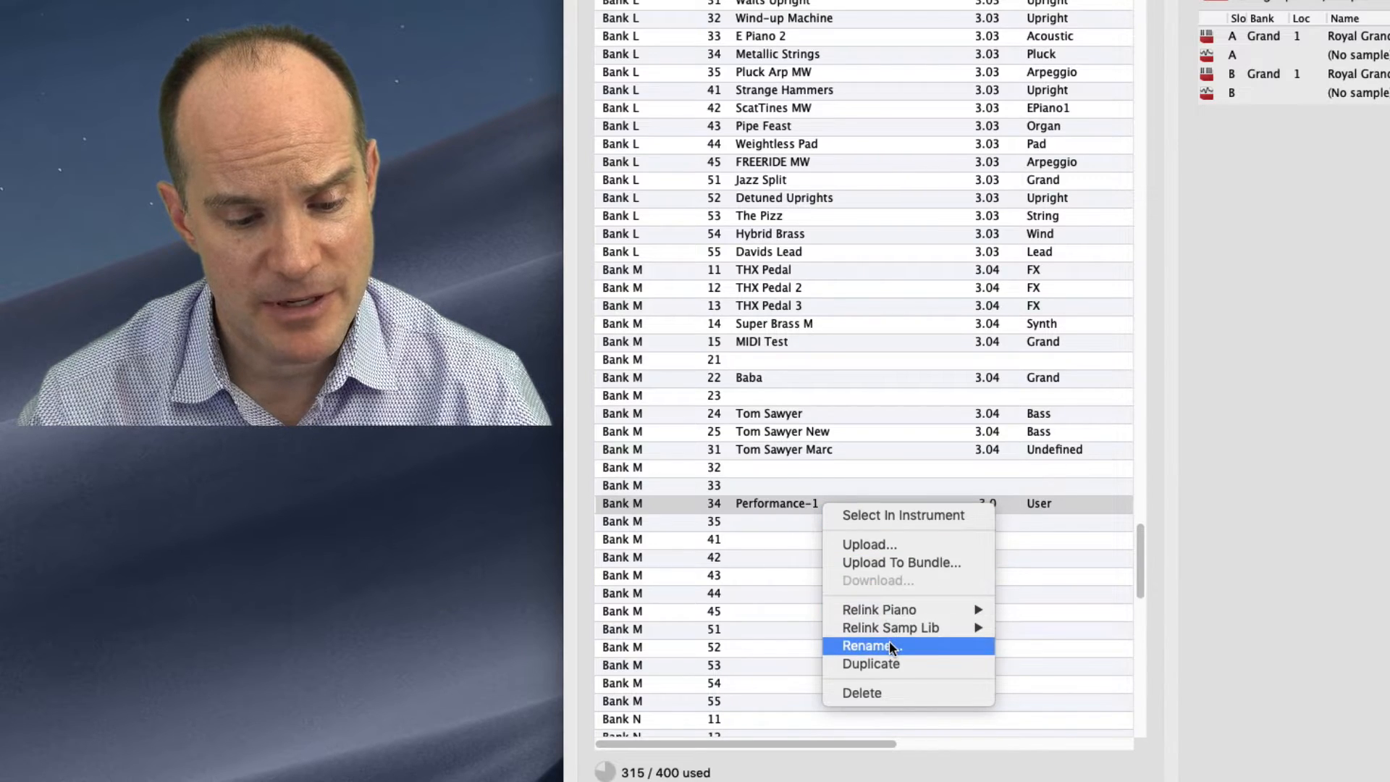
click(868, 646)
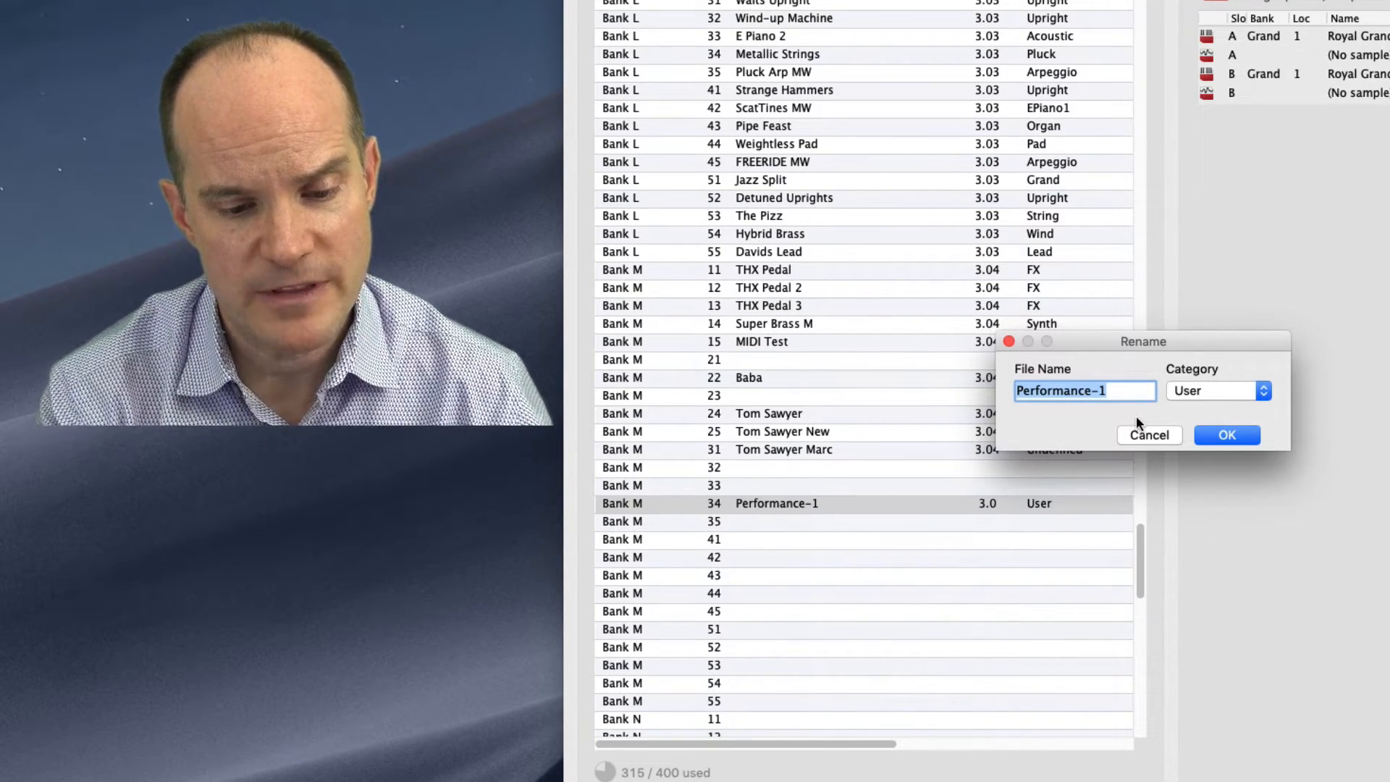
text(Nord)
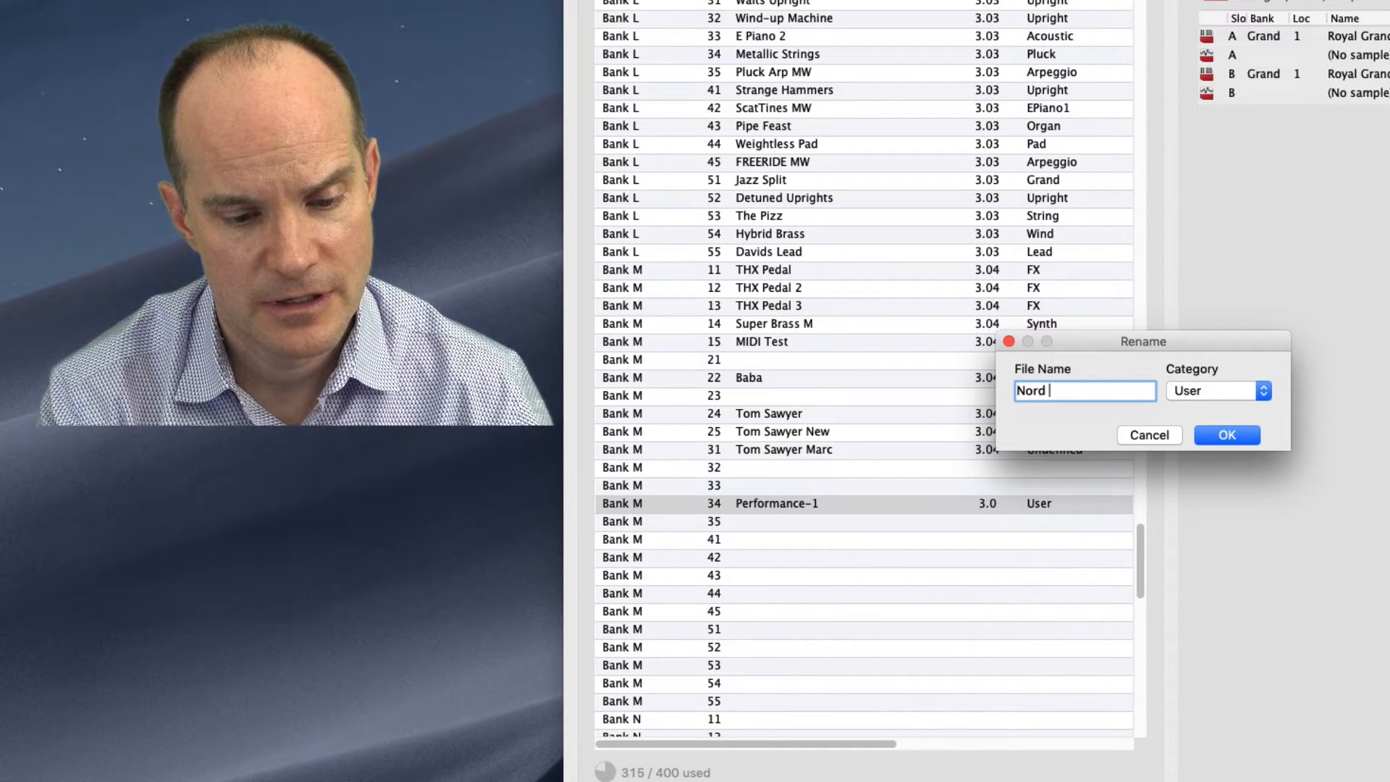
text(Demo Vid)
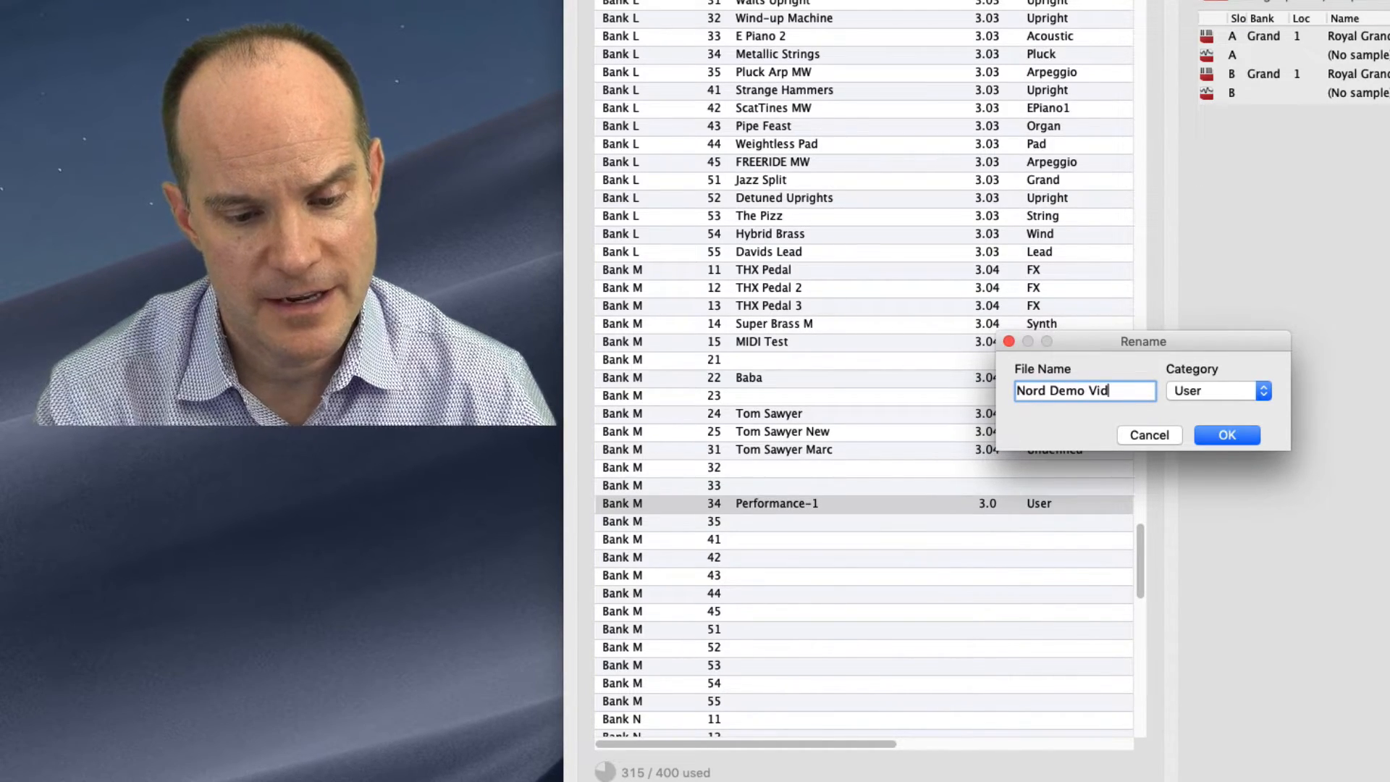
click(1227, 435)
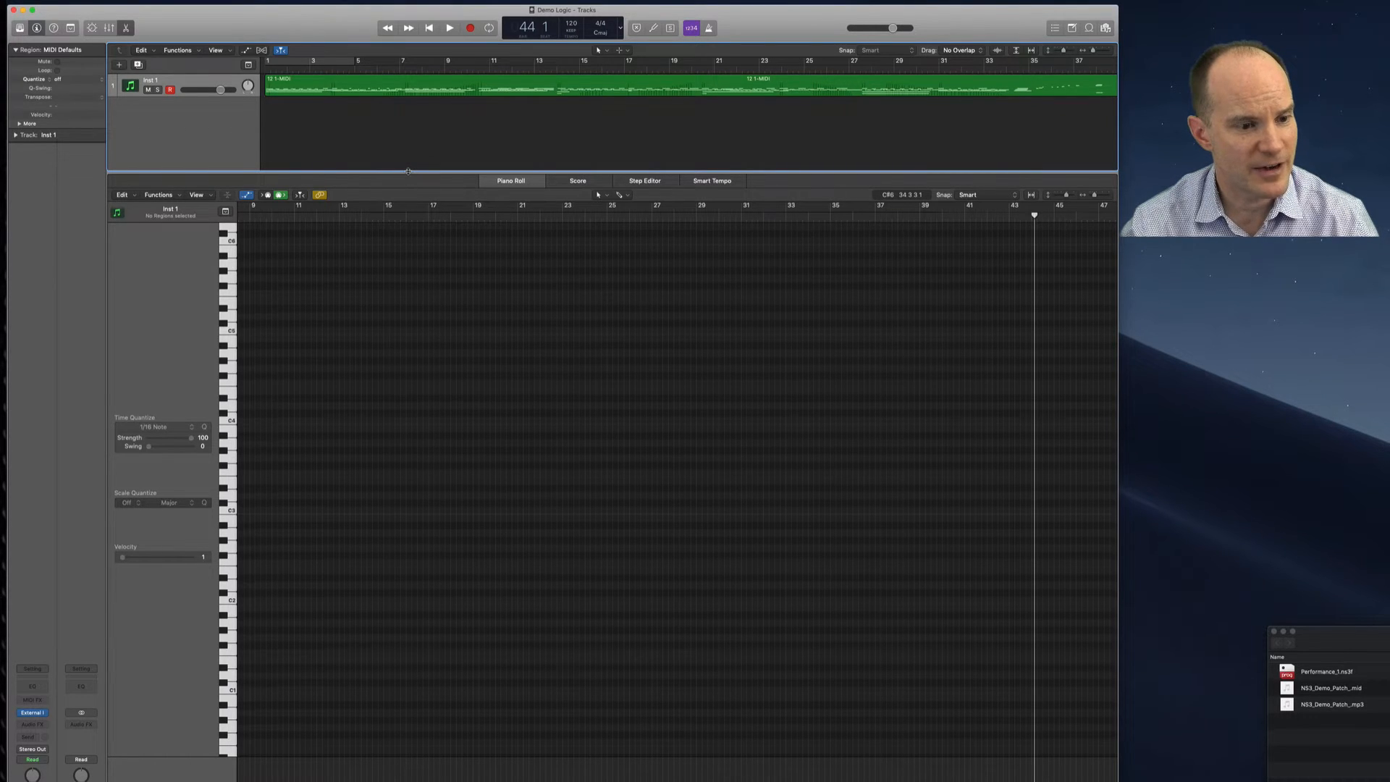
Enlarge the tracks area and select the demo patch MIDI file in Finder.
drag(406, 168, 406, 220)
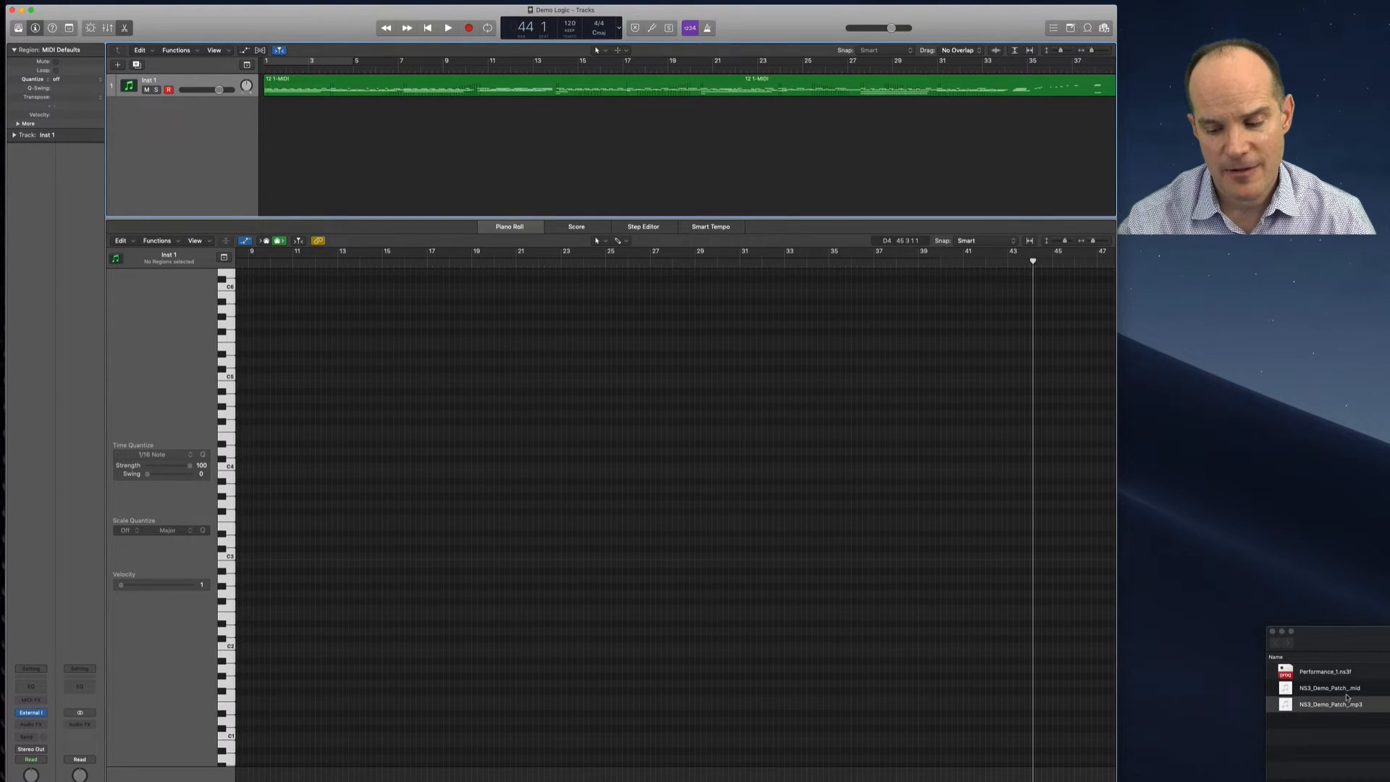
click(1325, 688)
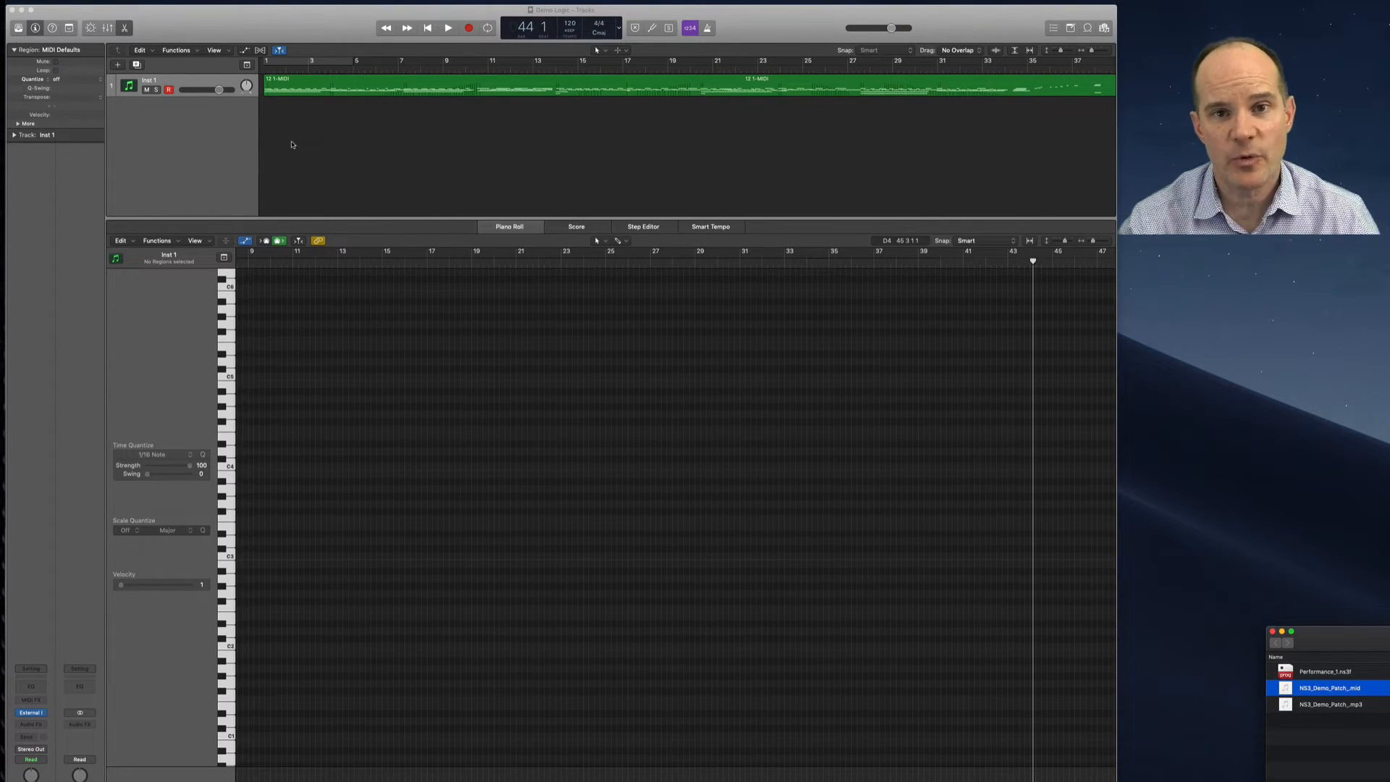
mouse_move(369, 241)
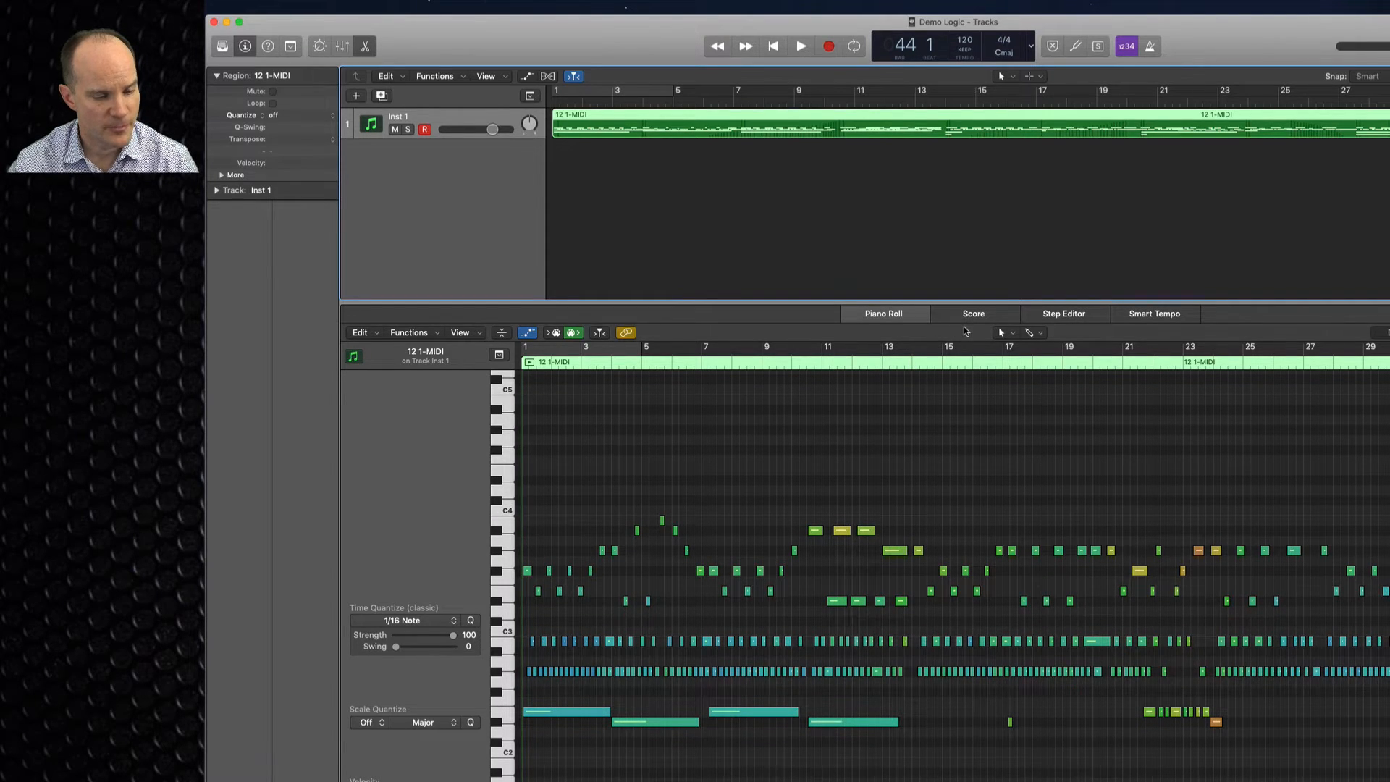
View the region as Score notation, then return to the Piano Roll grid.
click(973, 313)
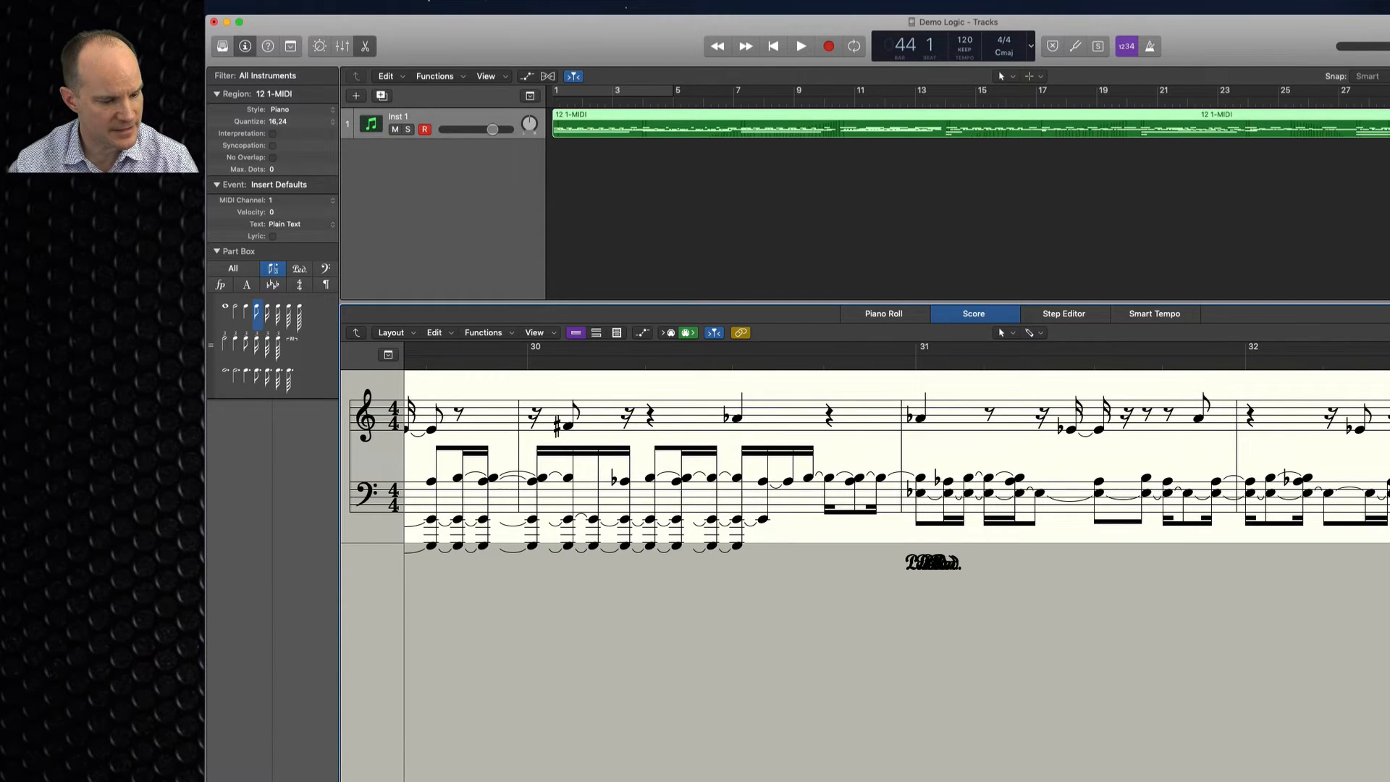
click(883, 314)
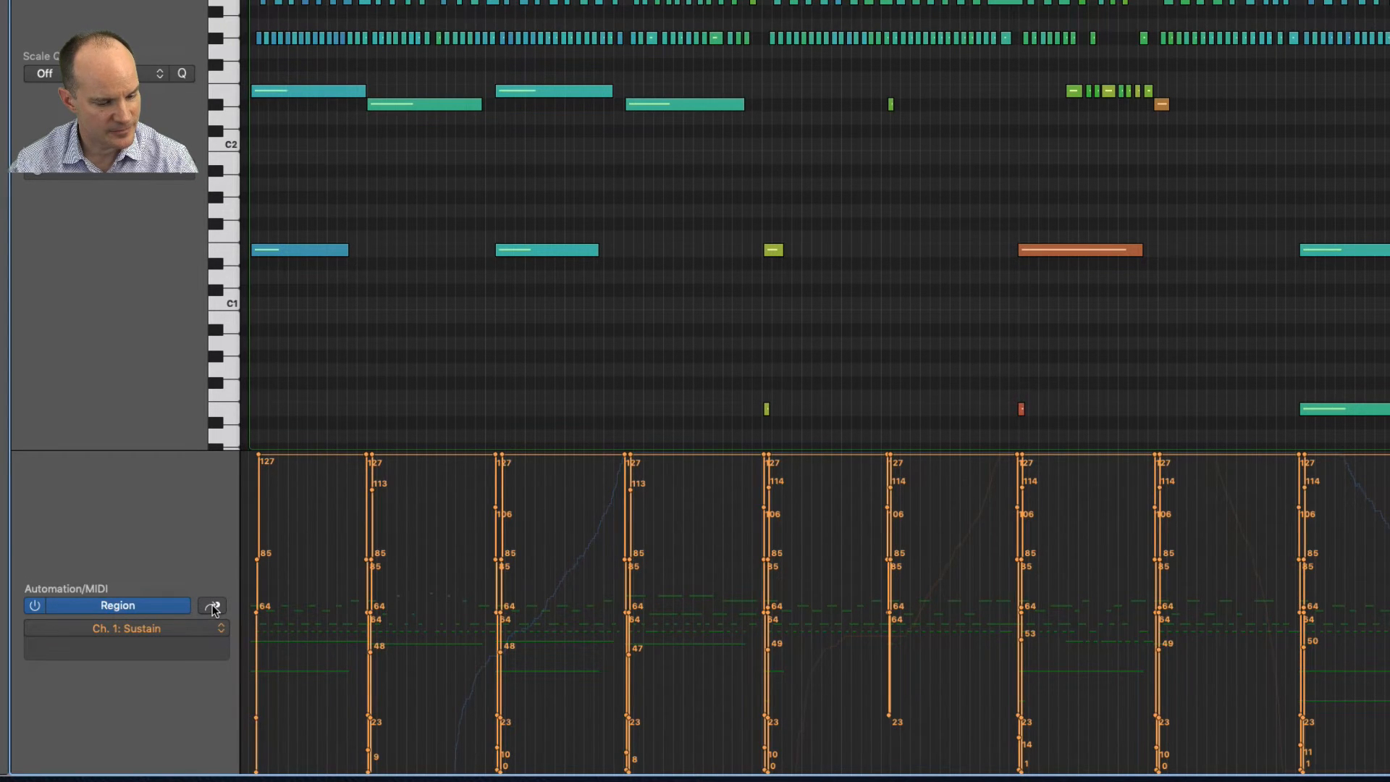
Cycle the Automation/MIDI lane through Note Velocity, Channel Pressure, Modulation and Expression.
click(126, 628)
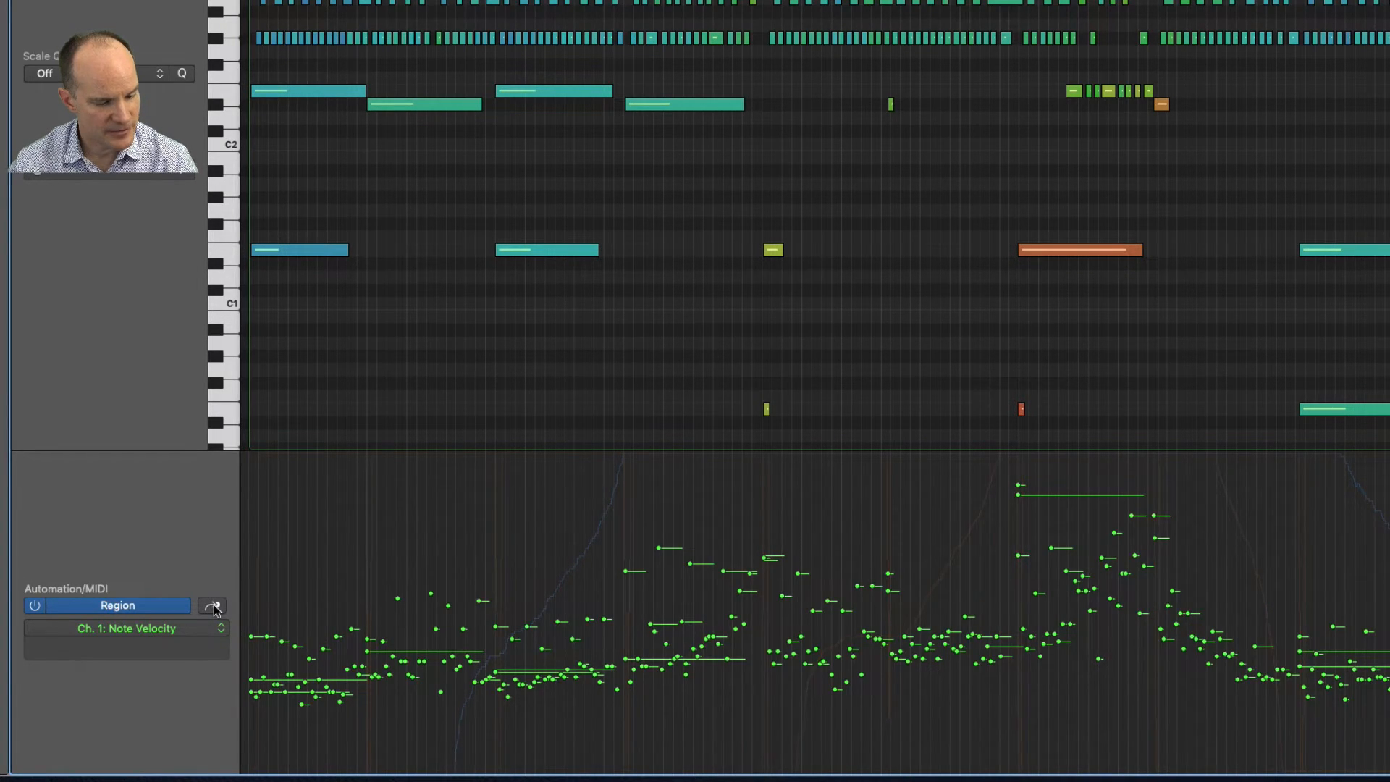
click(127, 628)
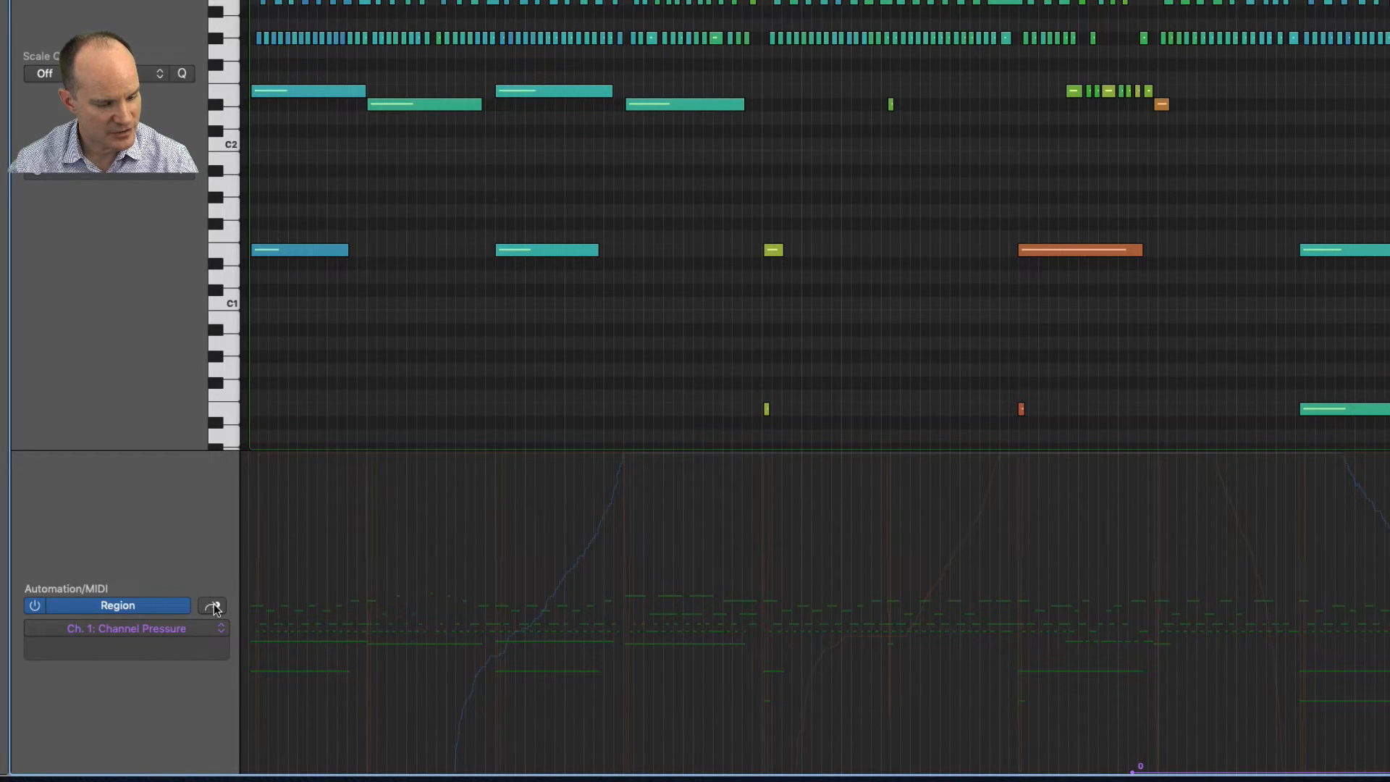
click(127, 628)
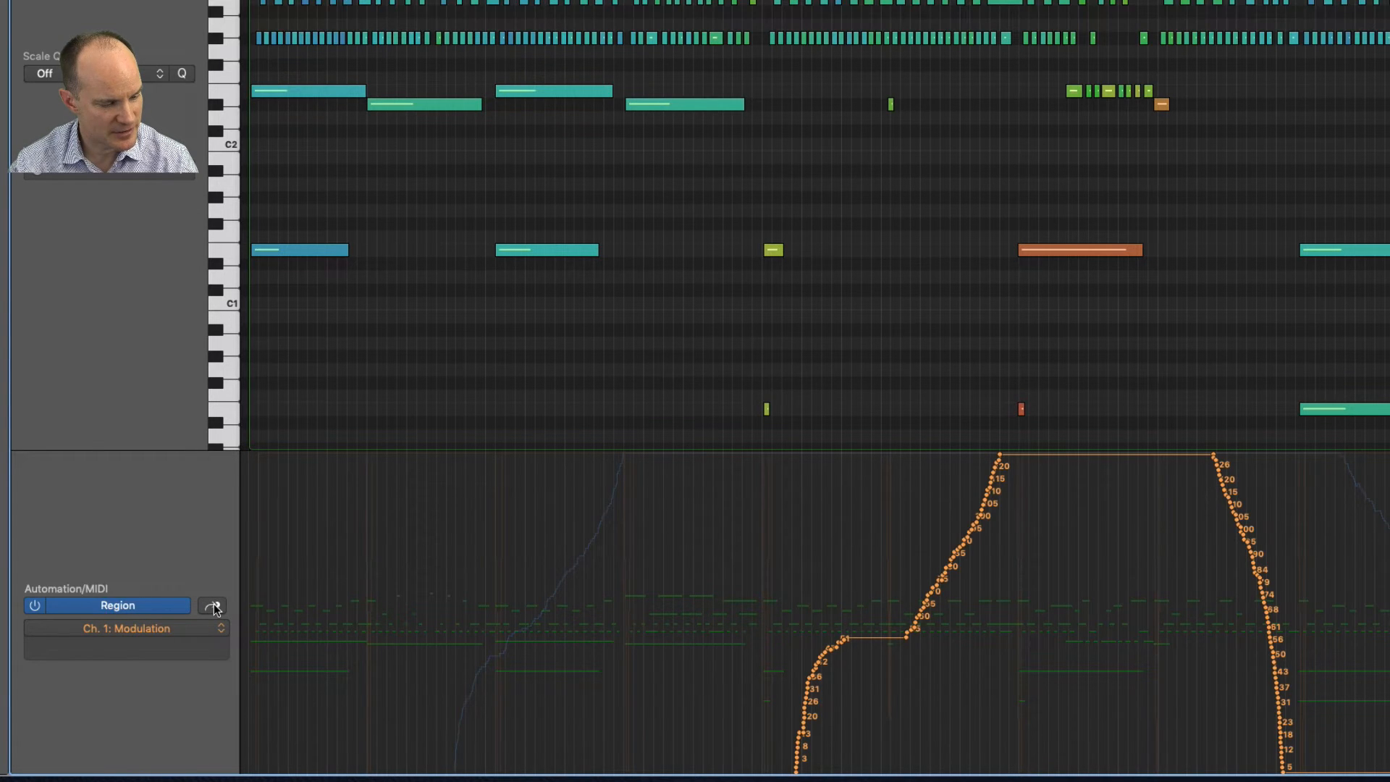
mouse_move(634, 690)
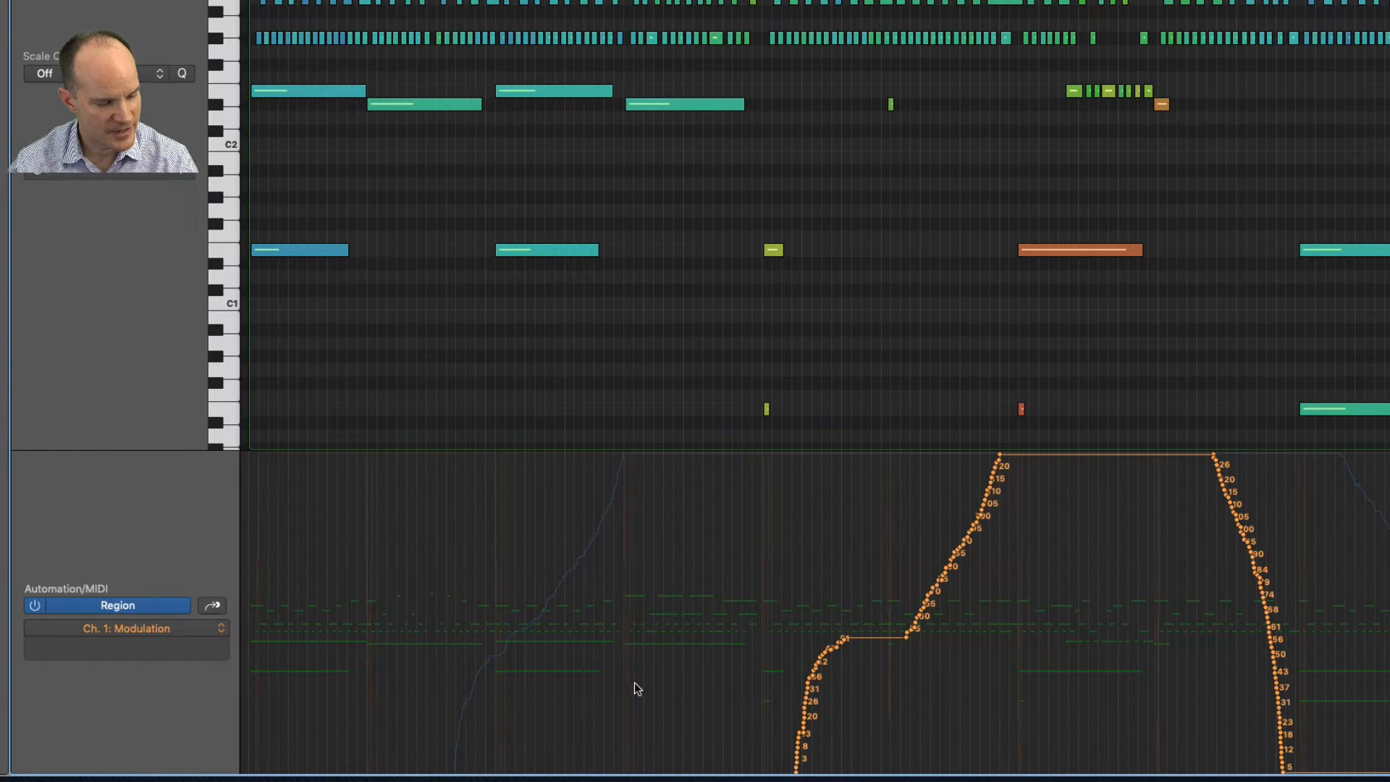
mouse_move(267, 601)
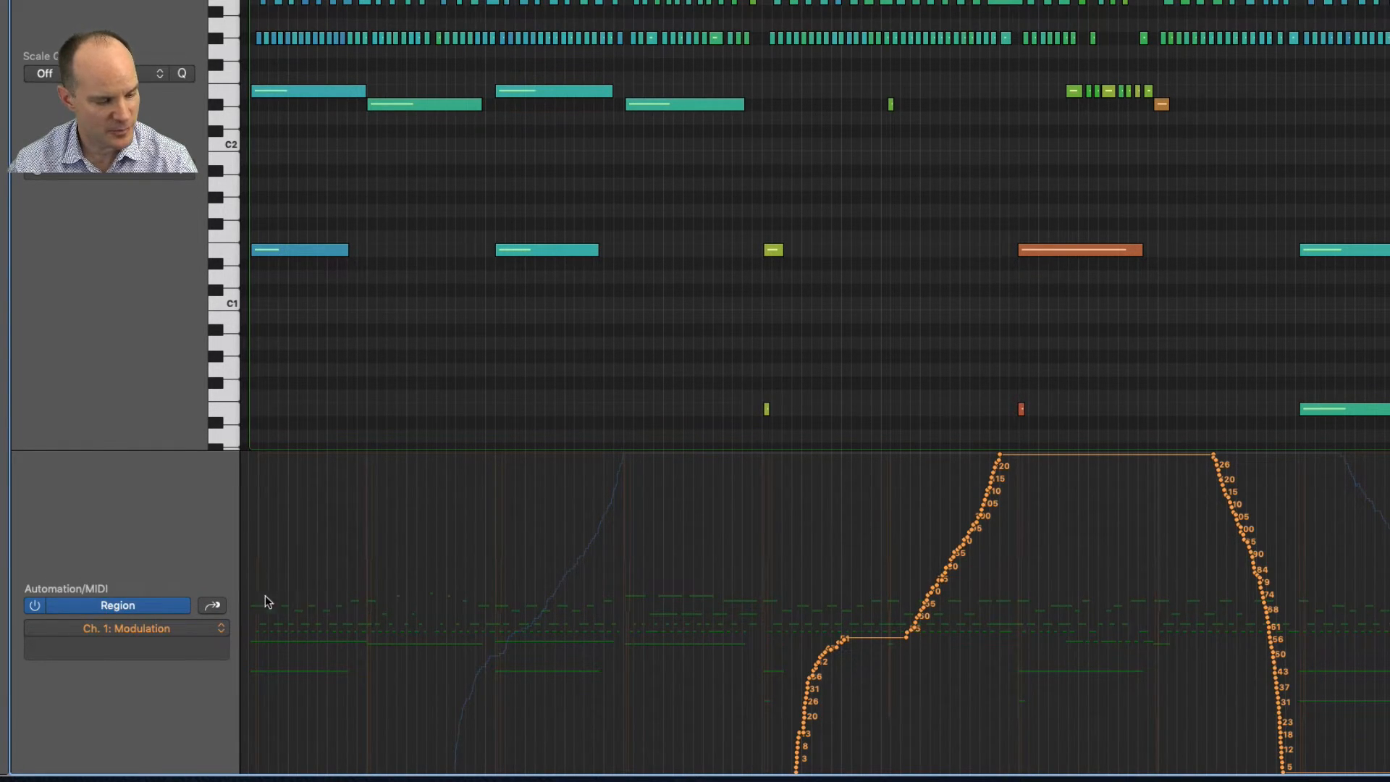
click(127, 629)
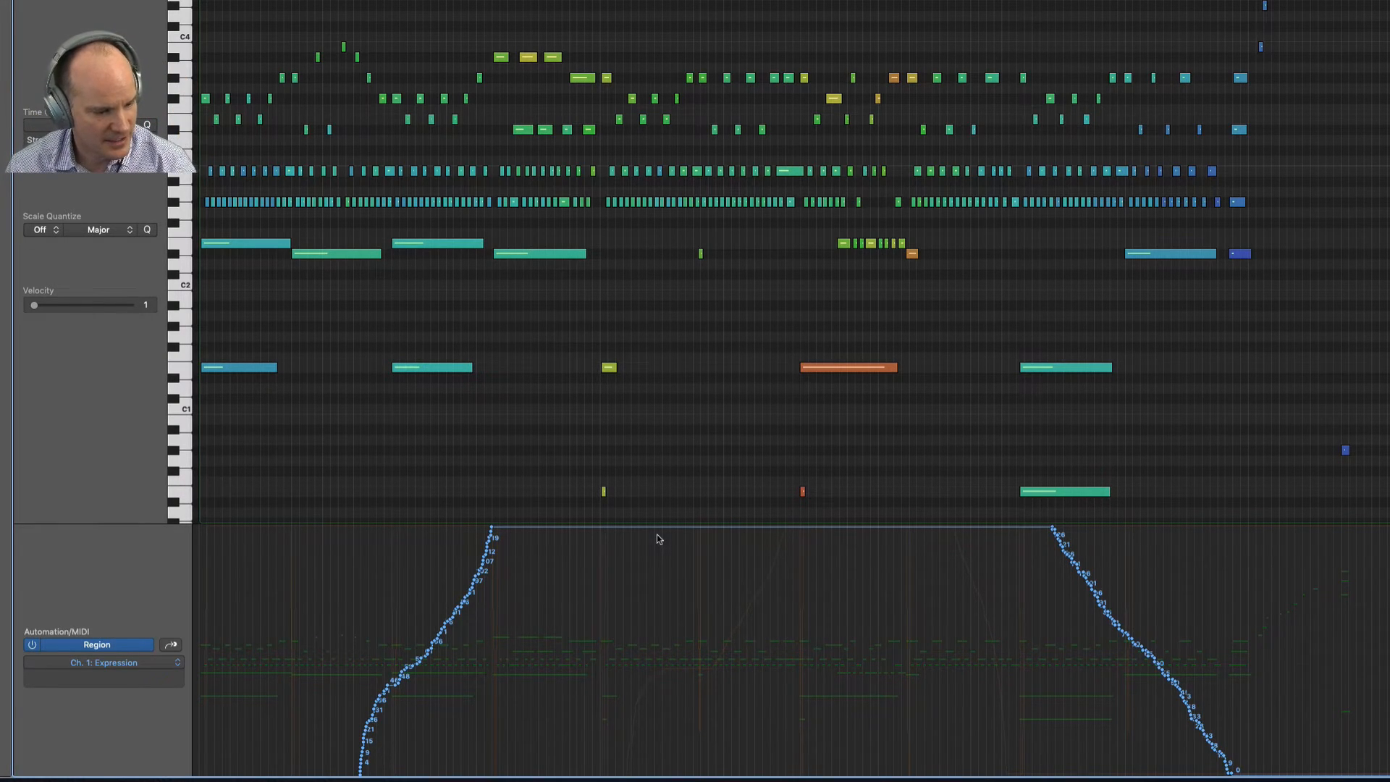
mouse_move(322, 657)
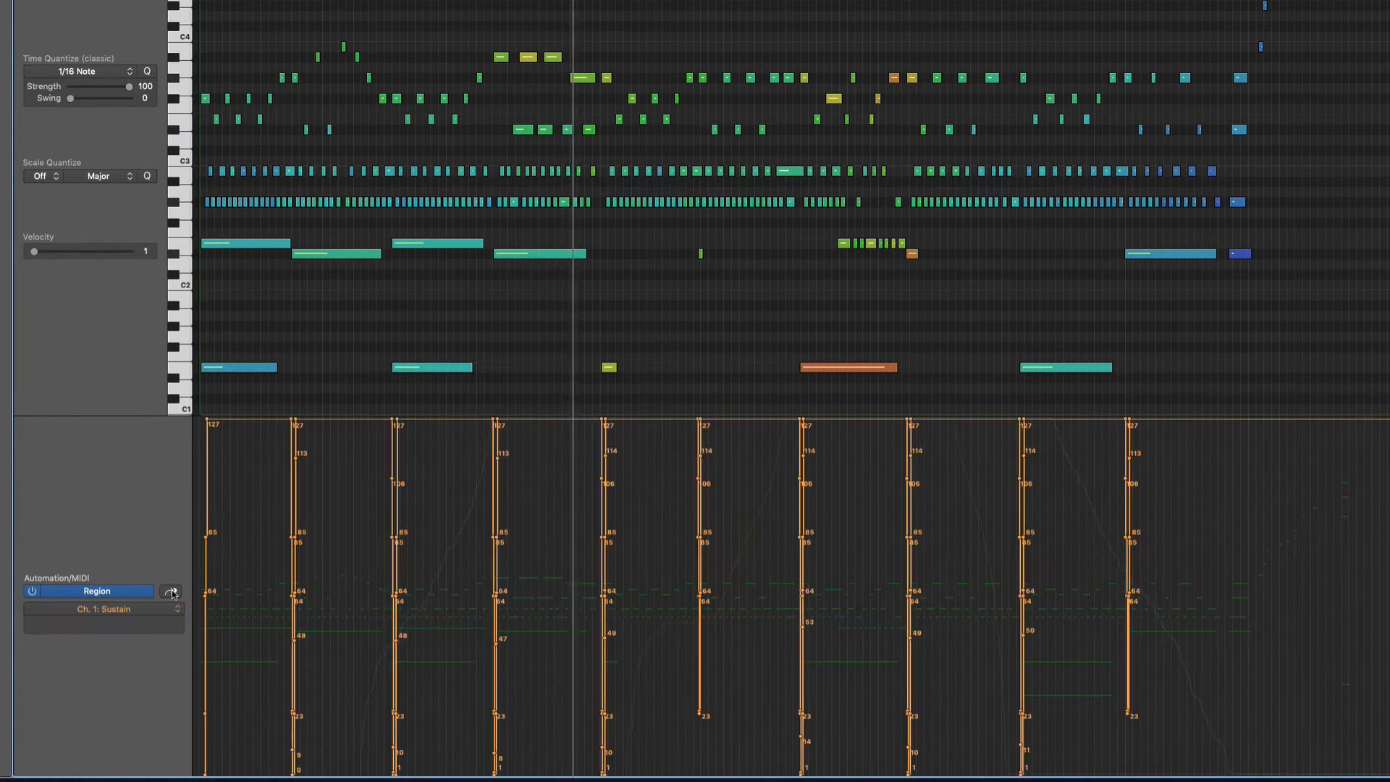
Display the region's Foot Control curve and scroll along it.
click(103, 609)
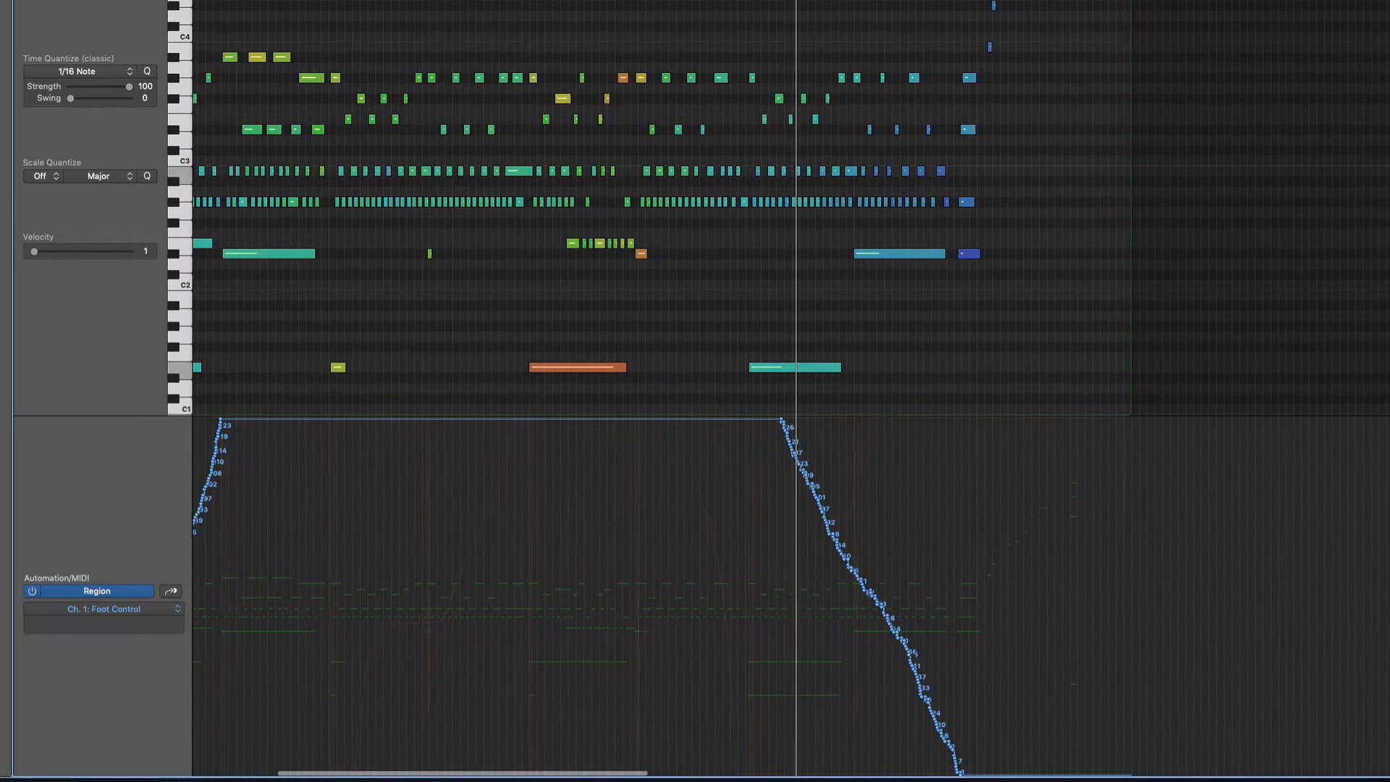
scroll(right, 3)
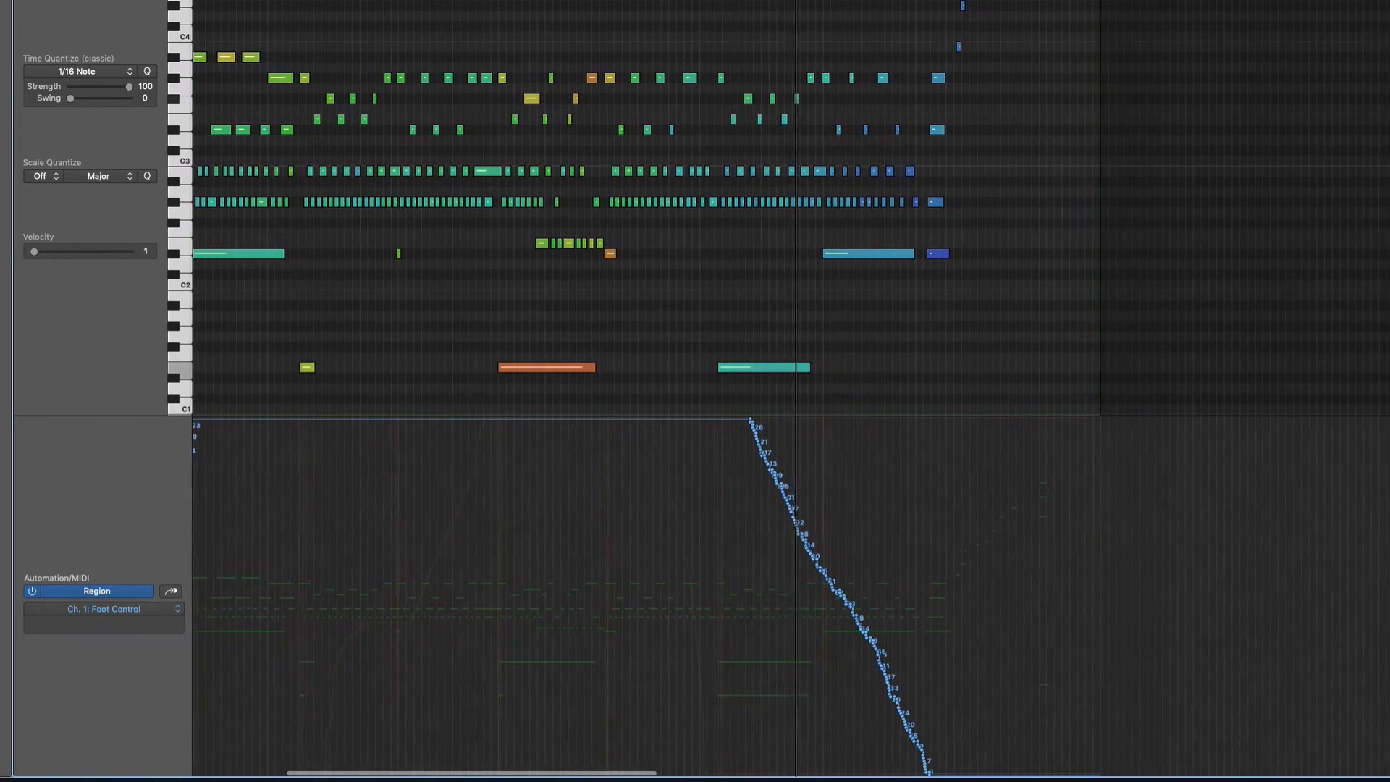